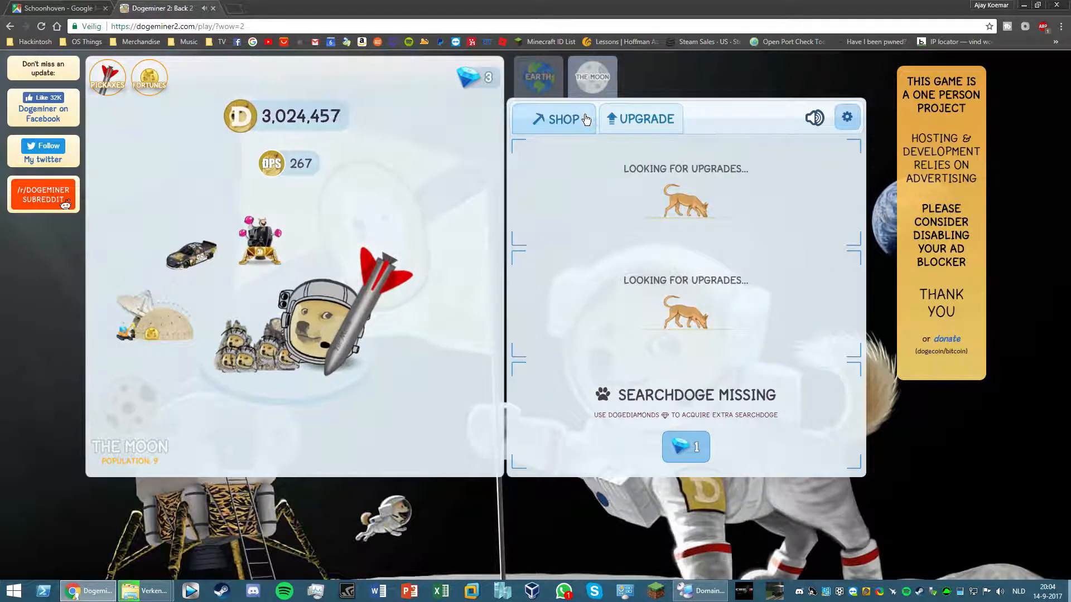
Buy the 2,500,000-coin Mars Rocket from the Shop, then mine the Moon rock.
click(563, 119)
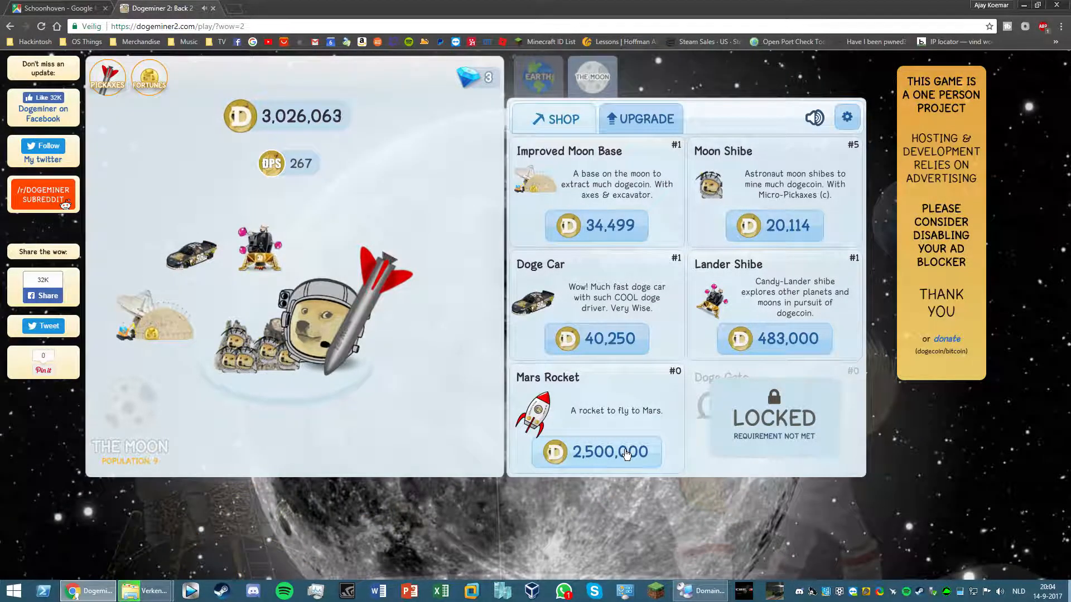
click(304, 314)
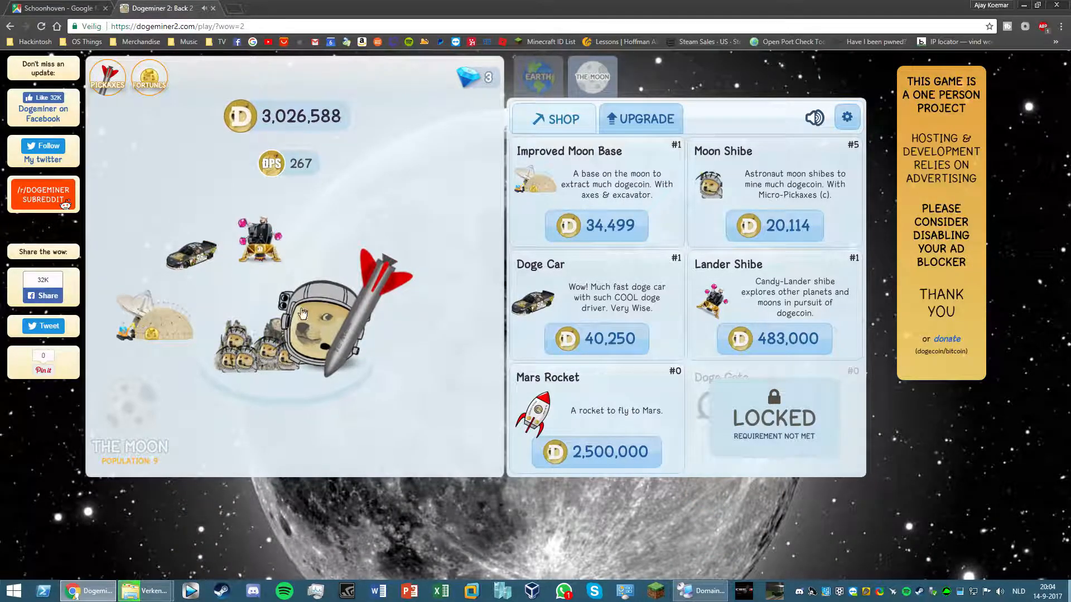
click(301, 307)
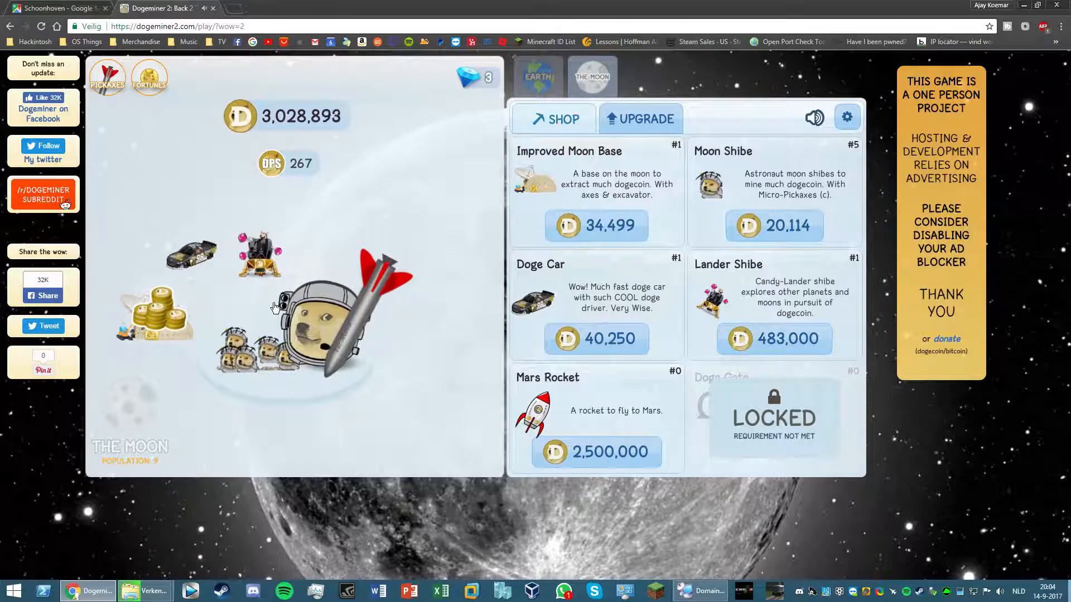
click(164, 309)
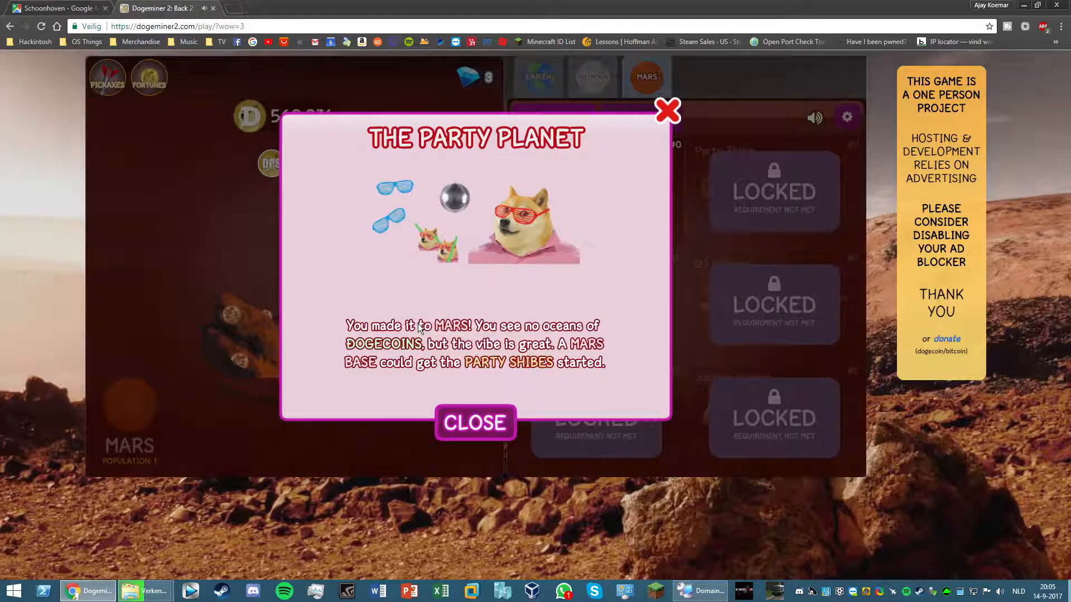
Close The Party Planet popup, mine the Mars rock, and check upgrades before returning to Shop.
click(475, 423)
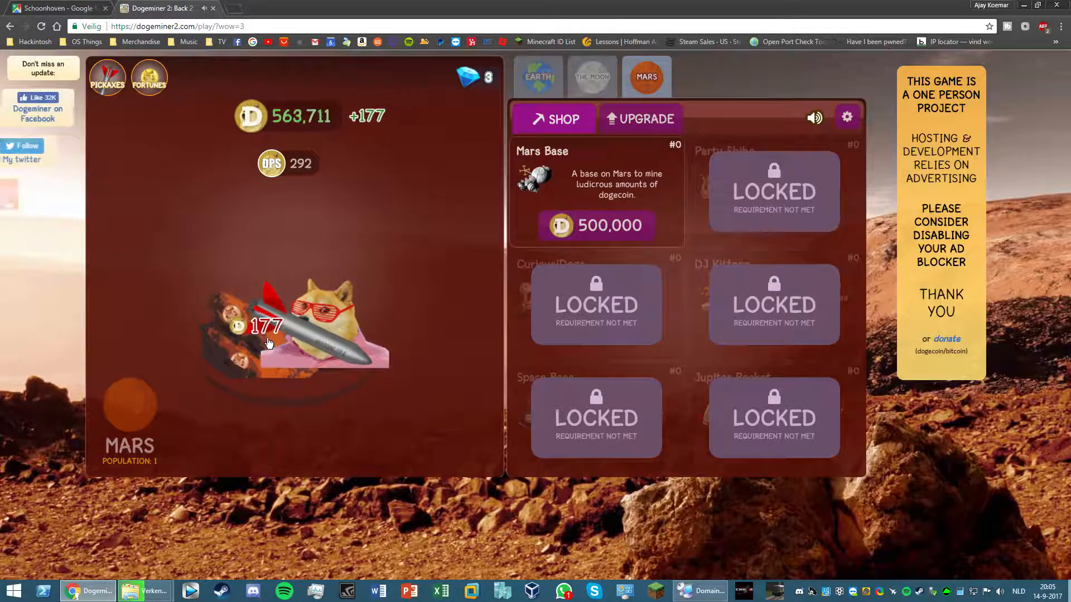
click(294, 335)
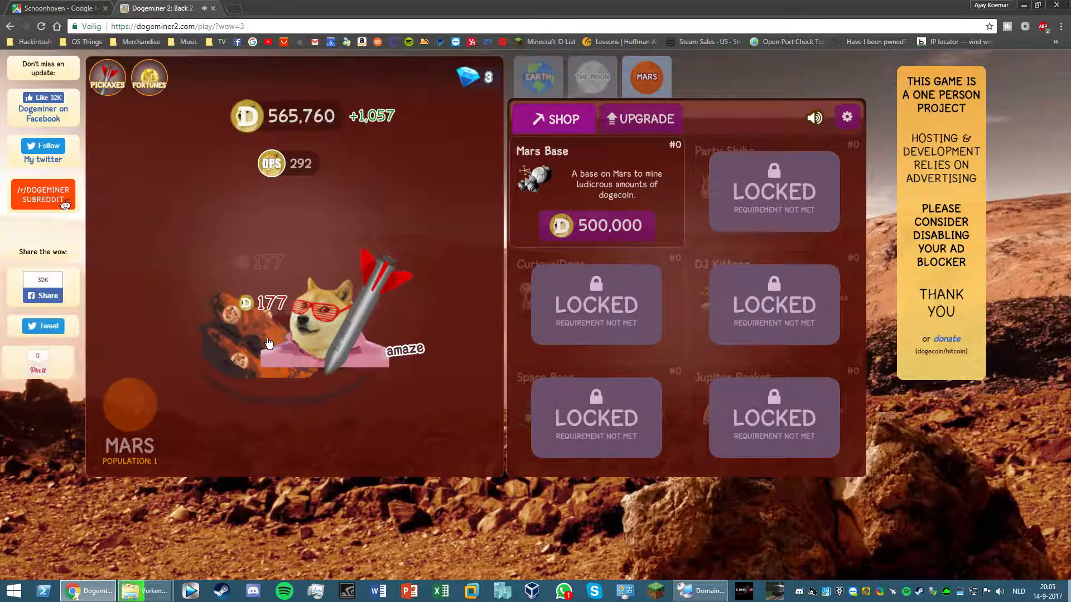
click(639, 118)
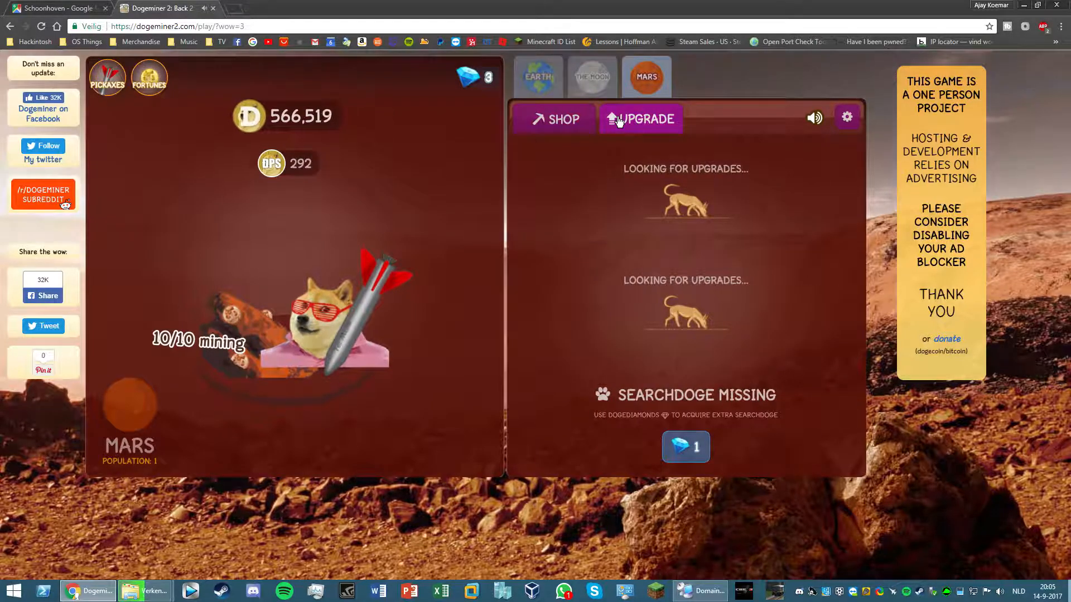
click(553, 119)
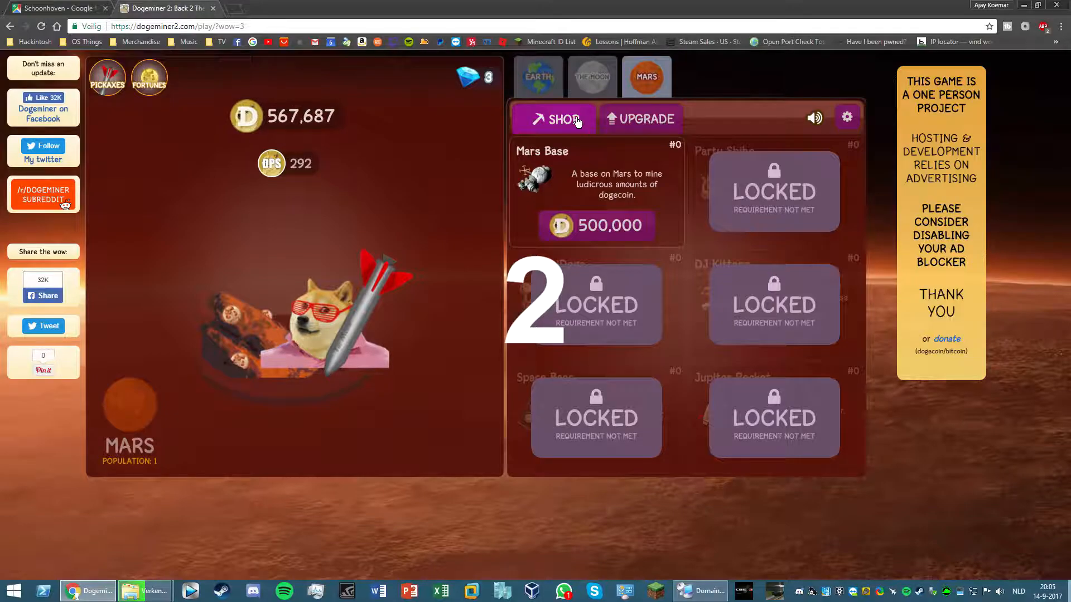
click(314, 321)
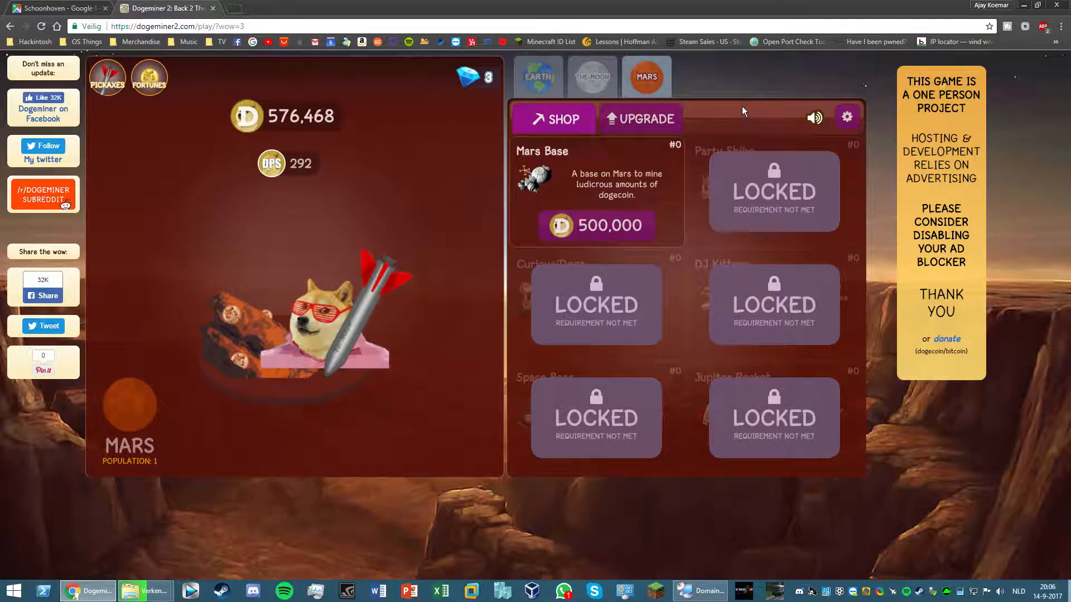
click(321, 321)
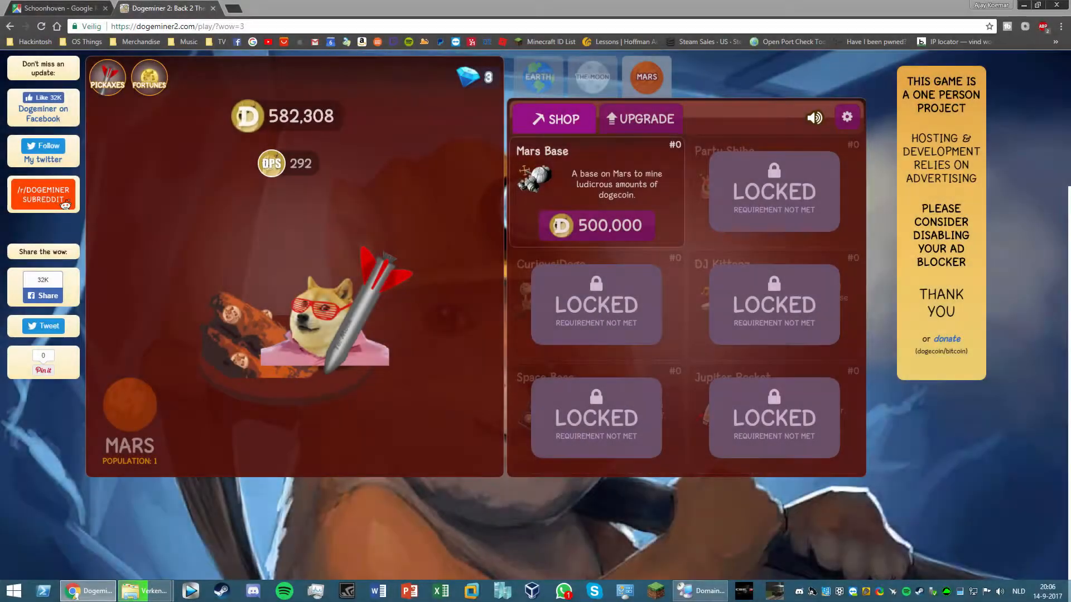
Repeatedly mine the Mars rock at 292 DPS until the balance reaches 661,338.
click(322, 321)
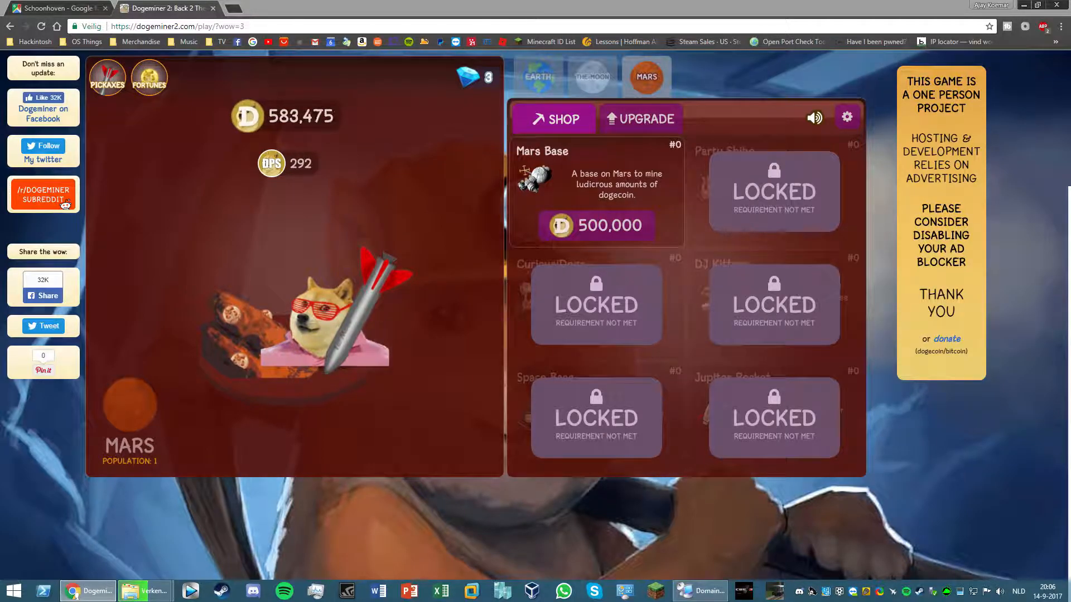
click(322, 314)
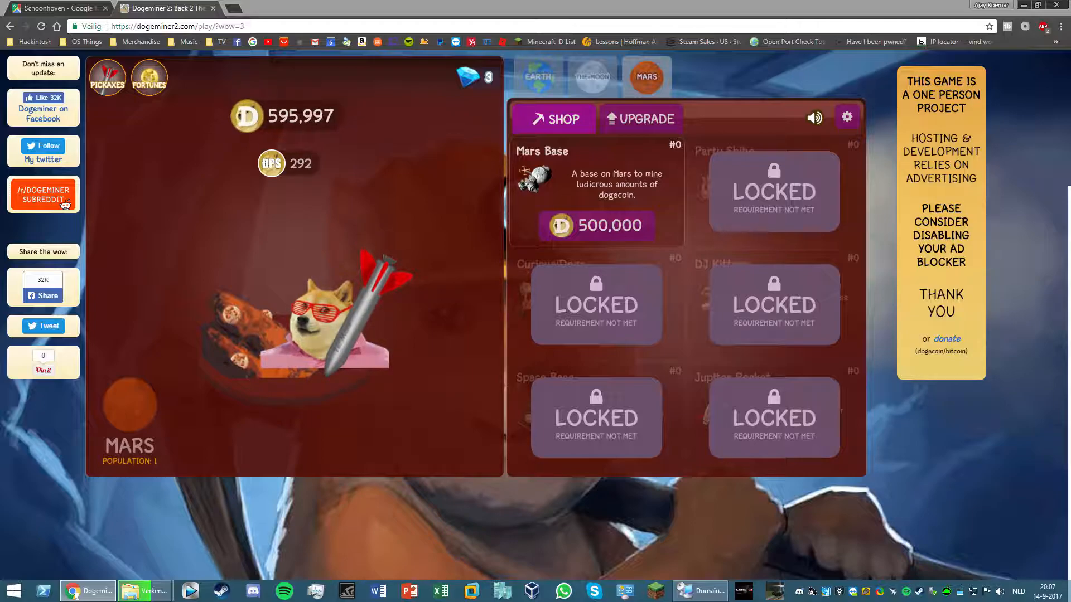
click(314, 314)
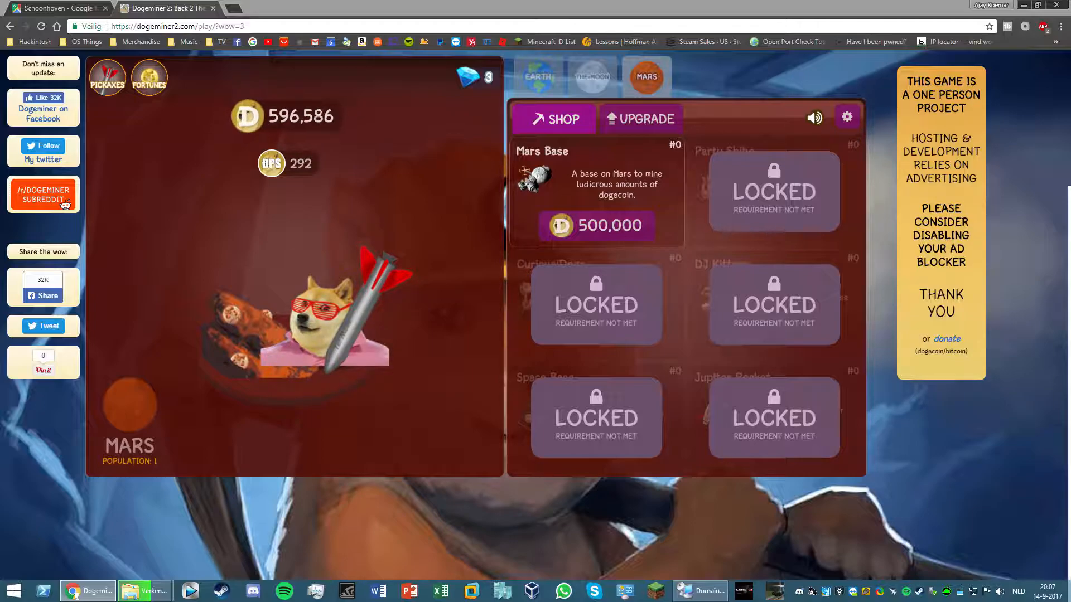
click(322, 314)
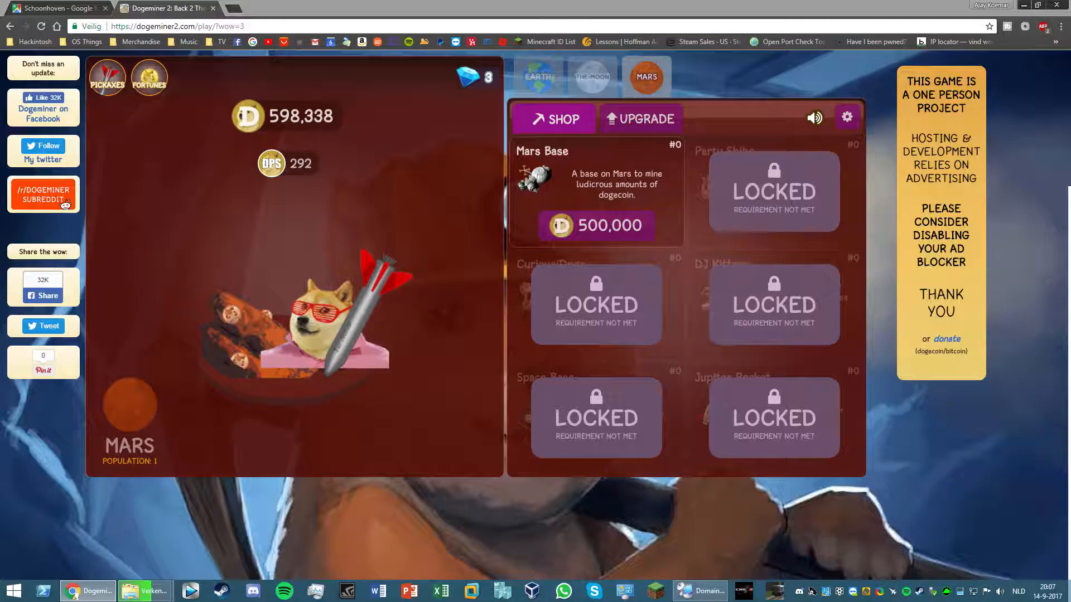
click(321, 321)
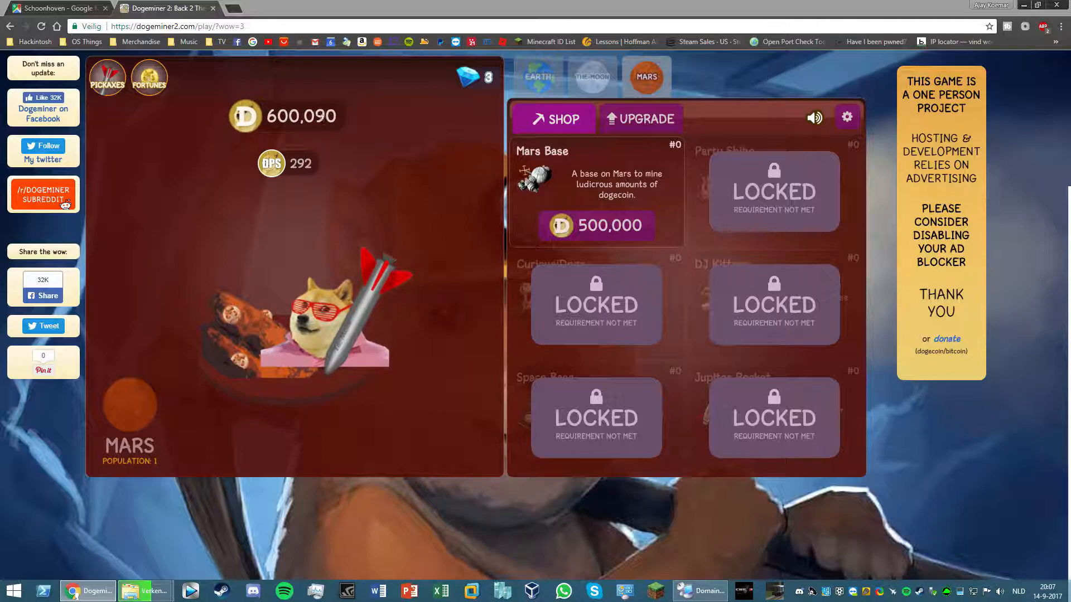
click(307, 321)
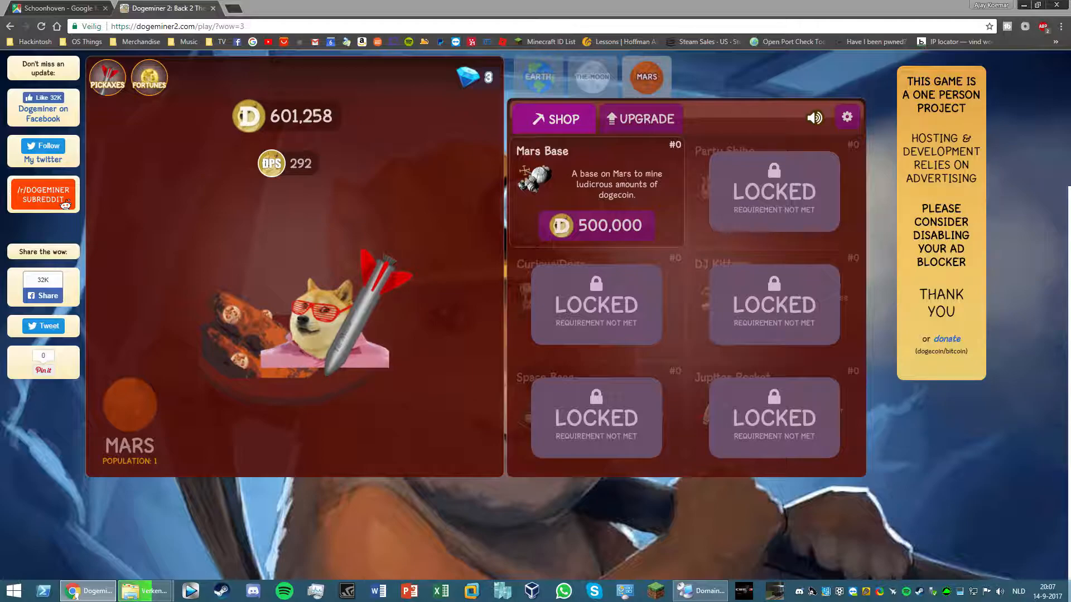
click(322, 321)
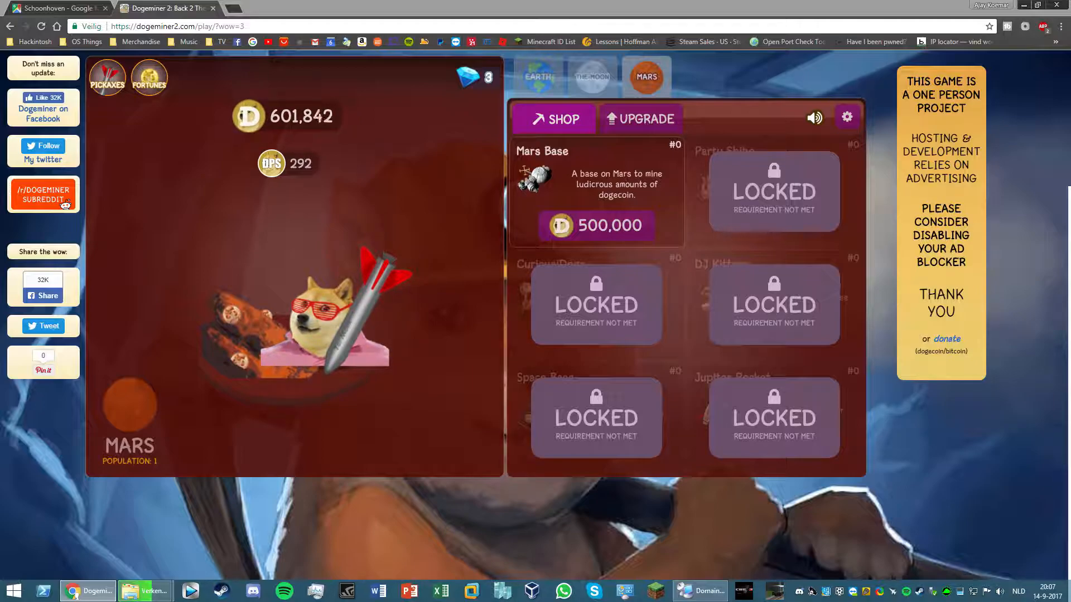
click(314, 314)
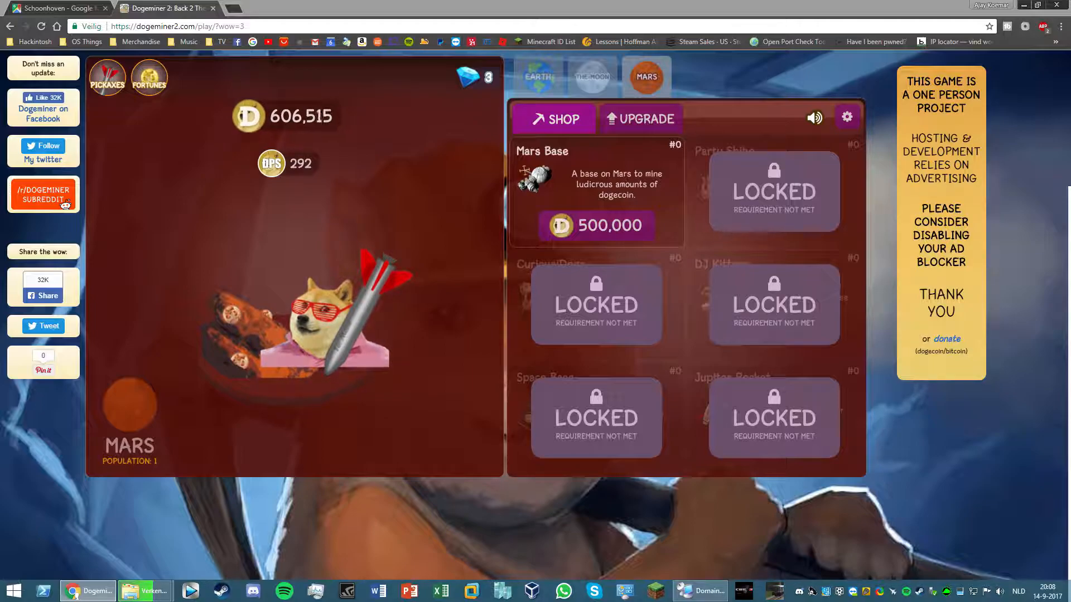
click(314, 321)
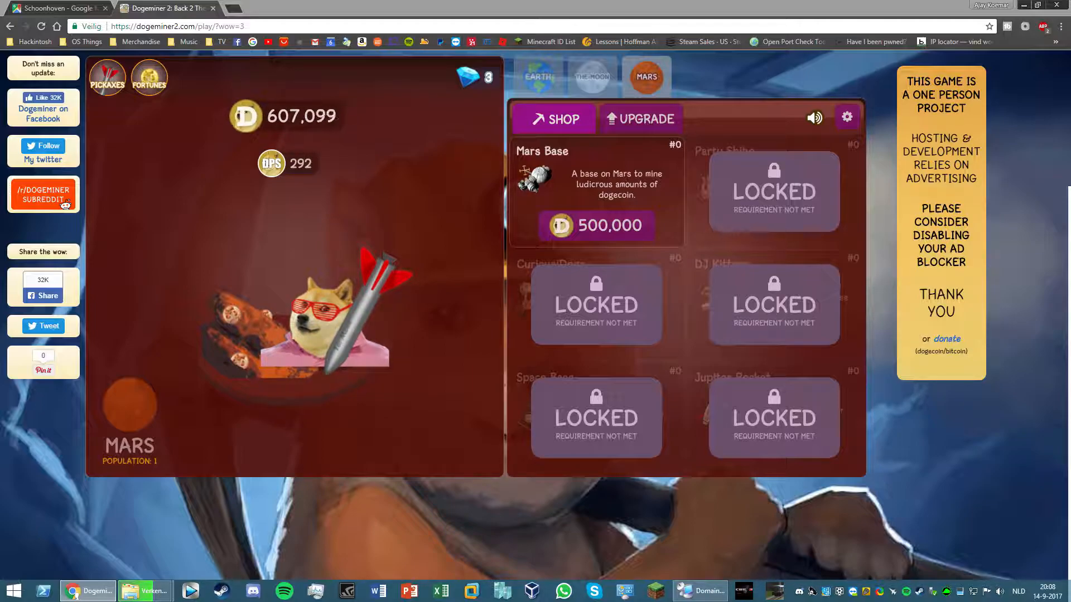
click(322, 322)
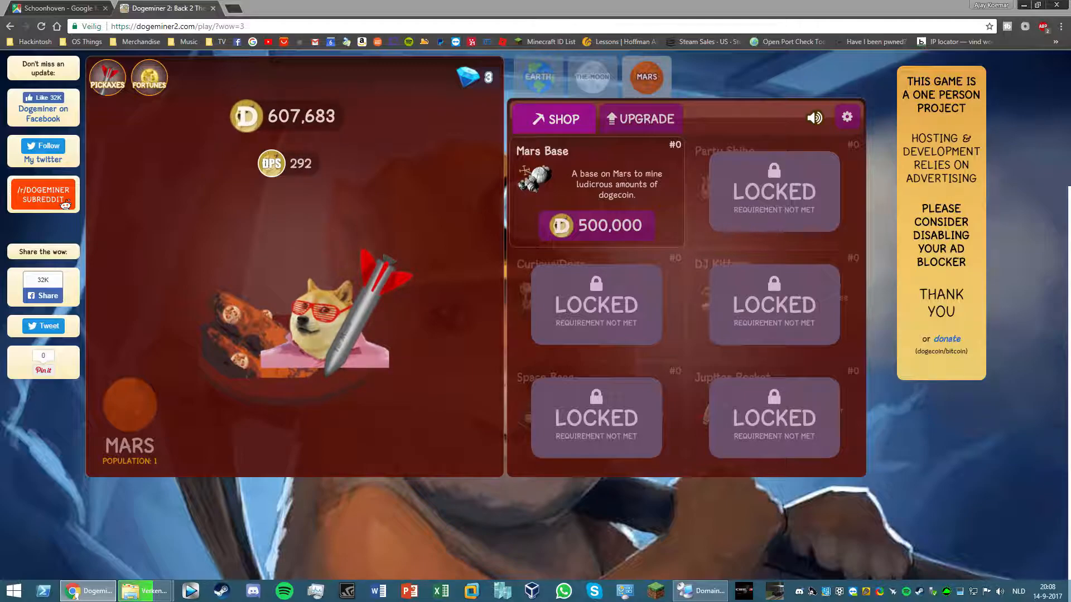
click(314, 307)
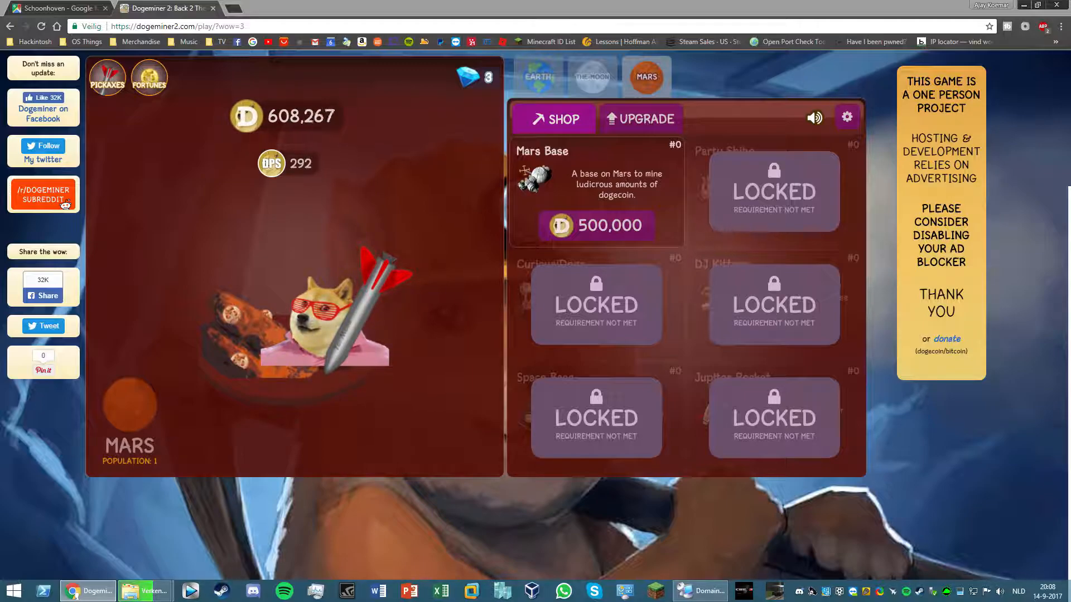
click(318, 322)
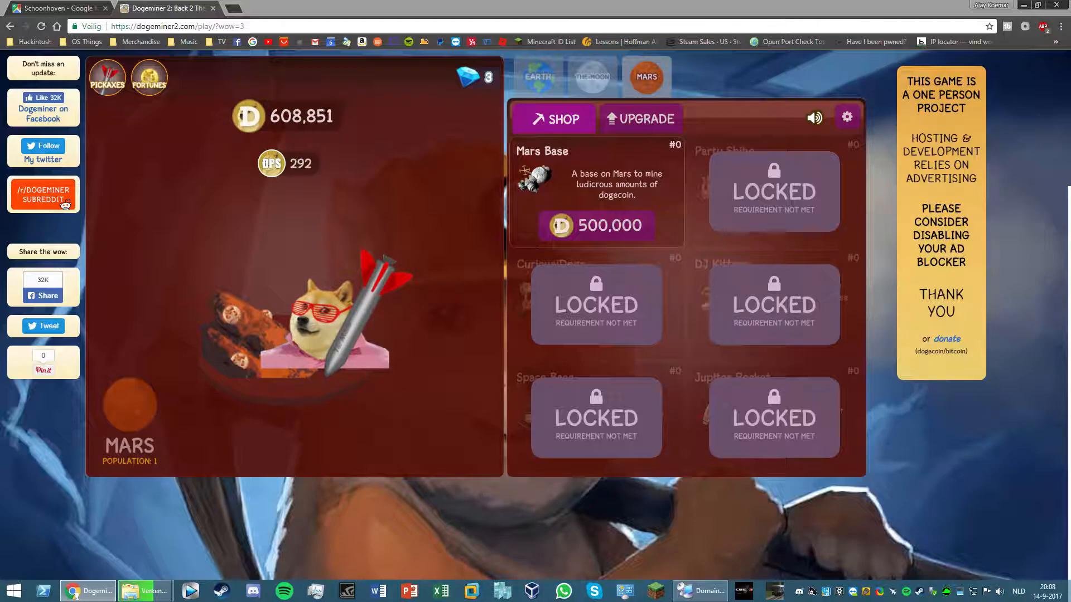
click(321, 321)
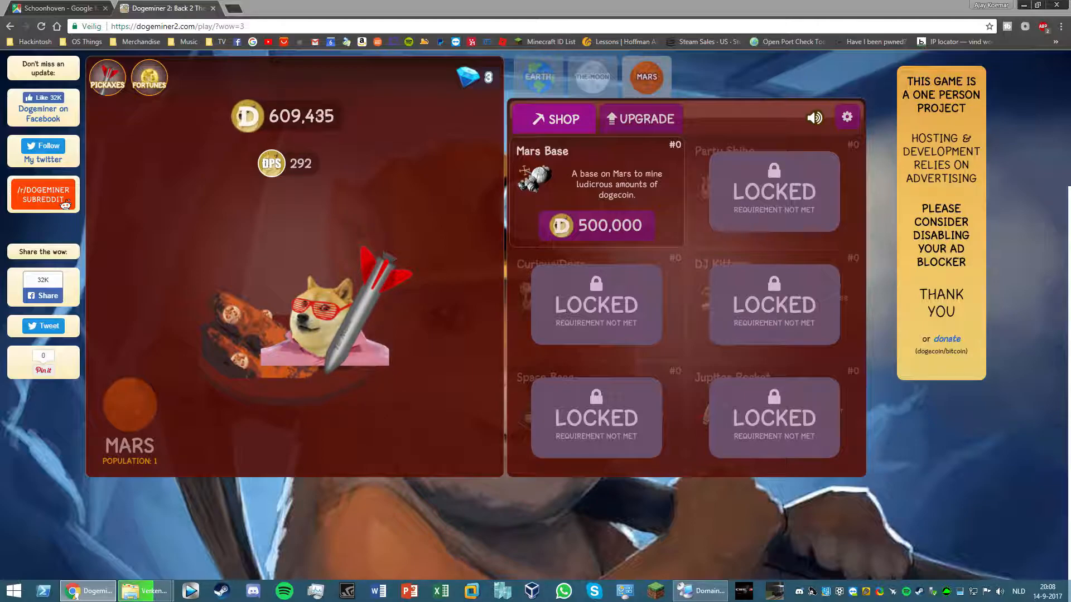
click(321, 314)
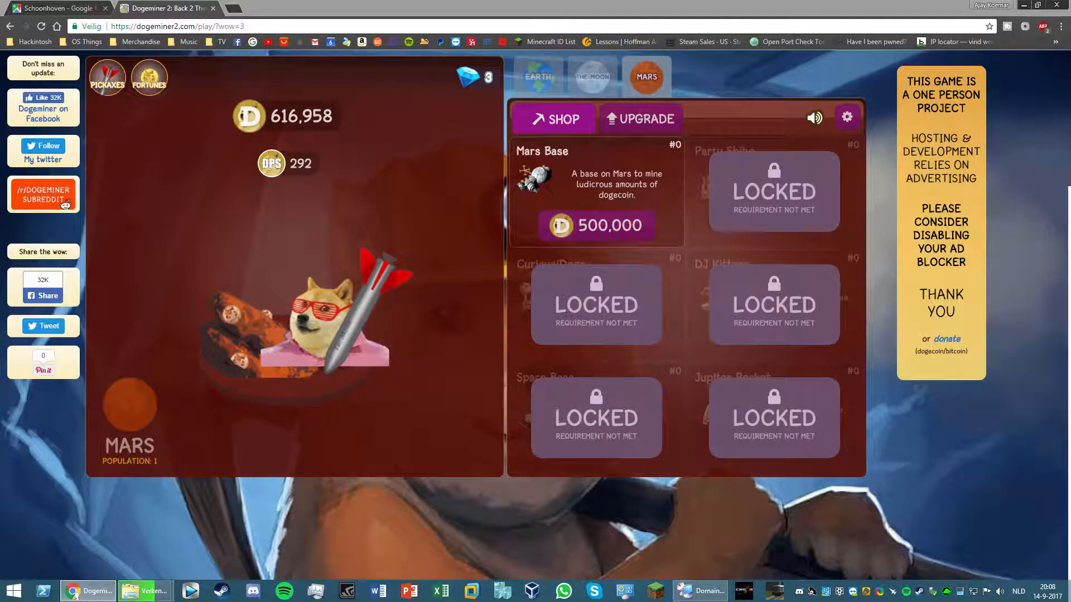
click(321, 322)
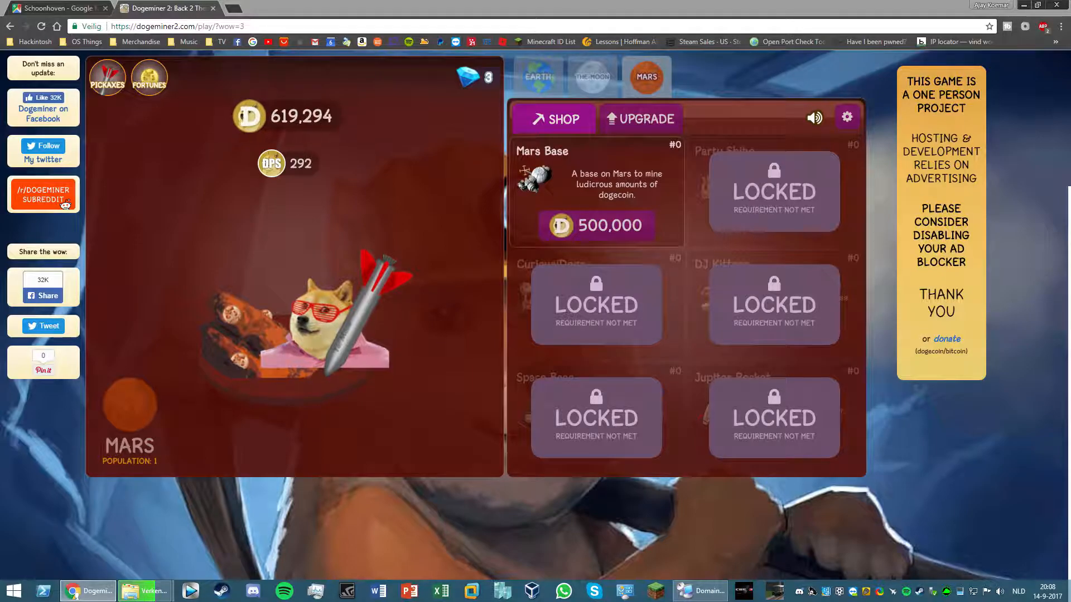
click(321, 314)
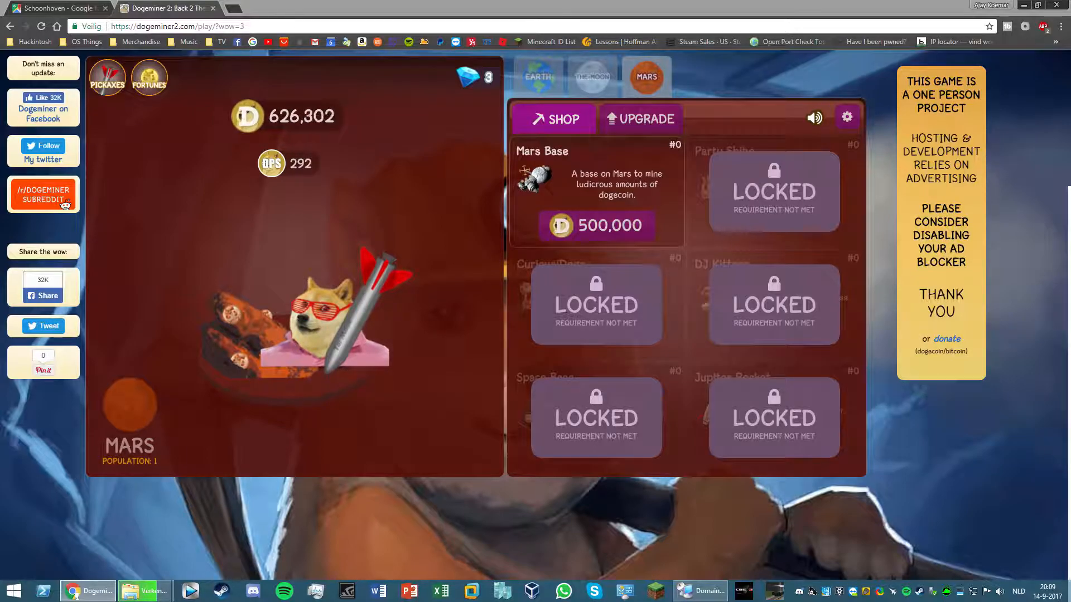
key(alt+10)
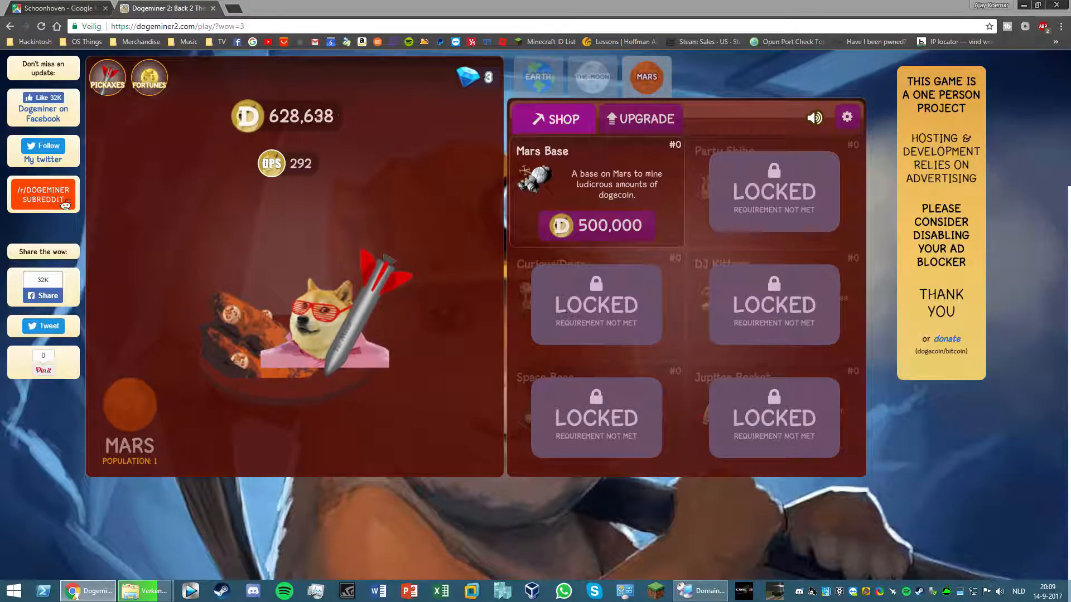
click(328, 321)
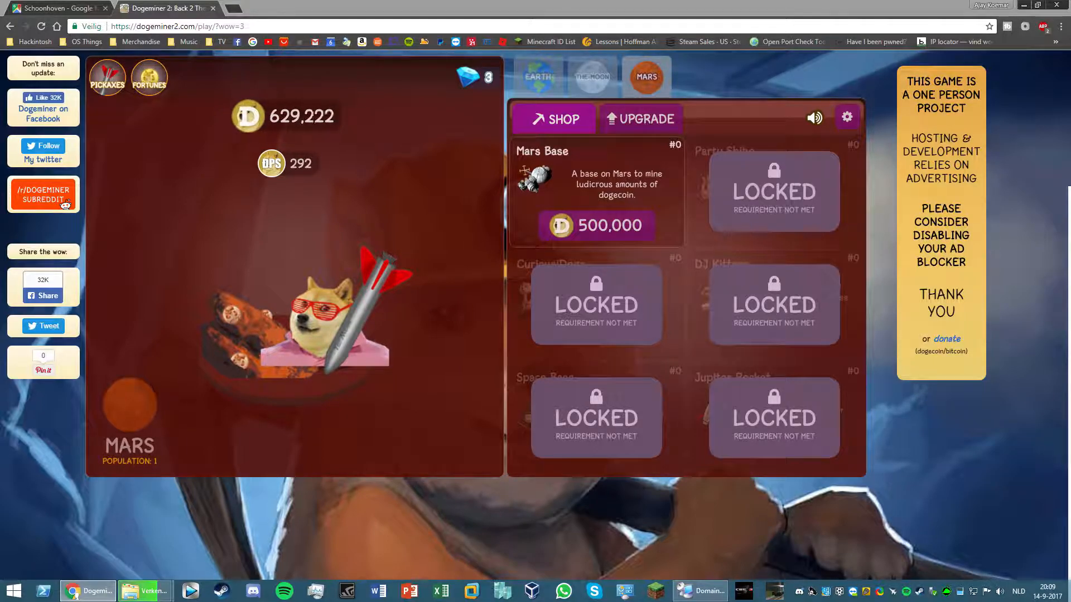
click(322, 314)
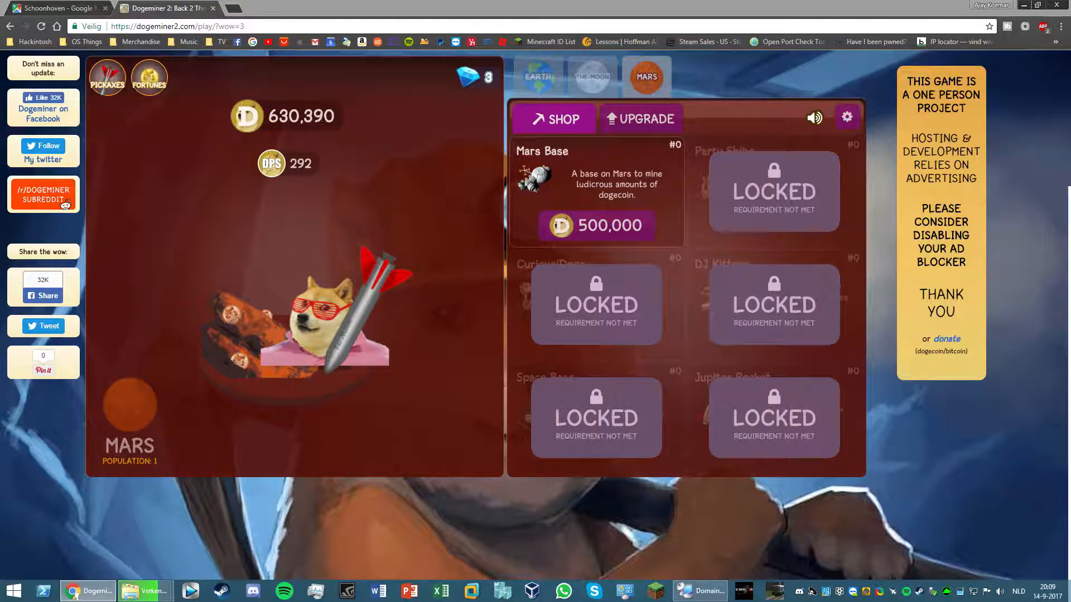
click(321, 322)
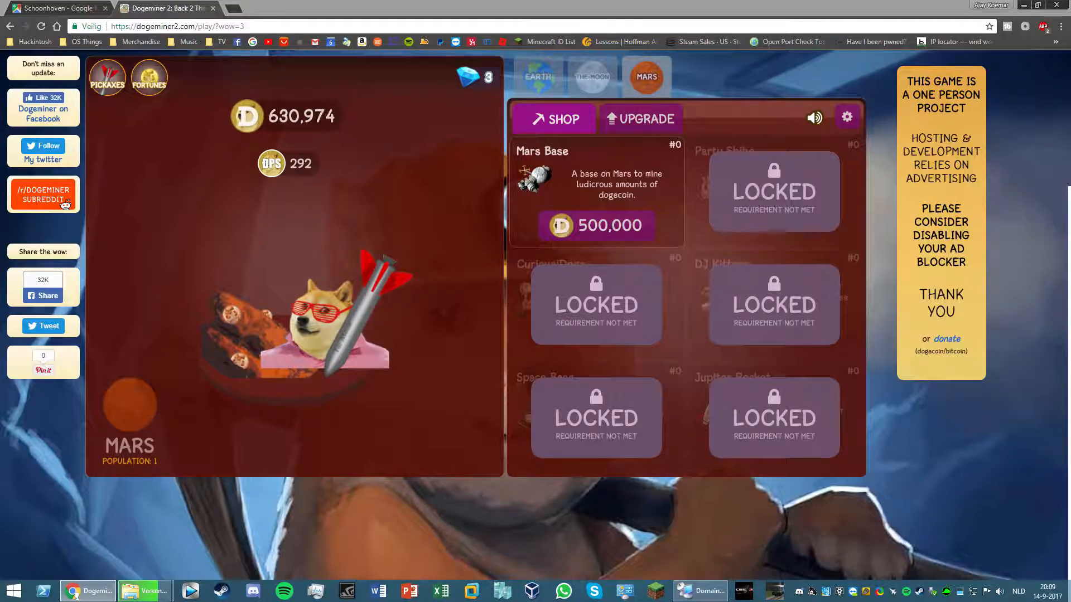
click(321, 321)
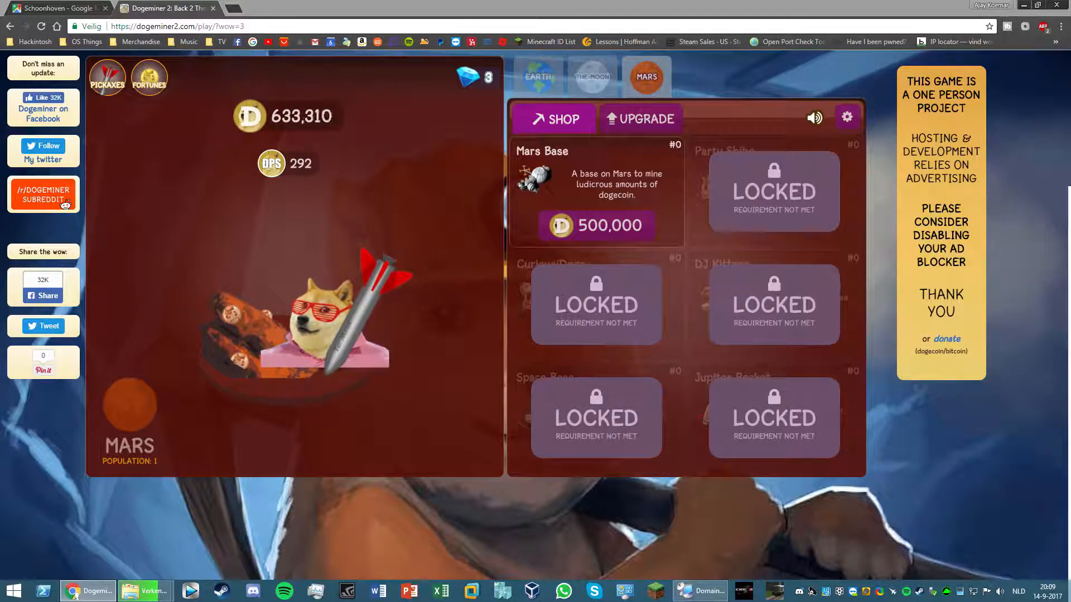
click(321, 307)
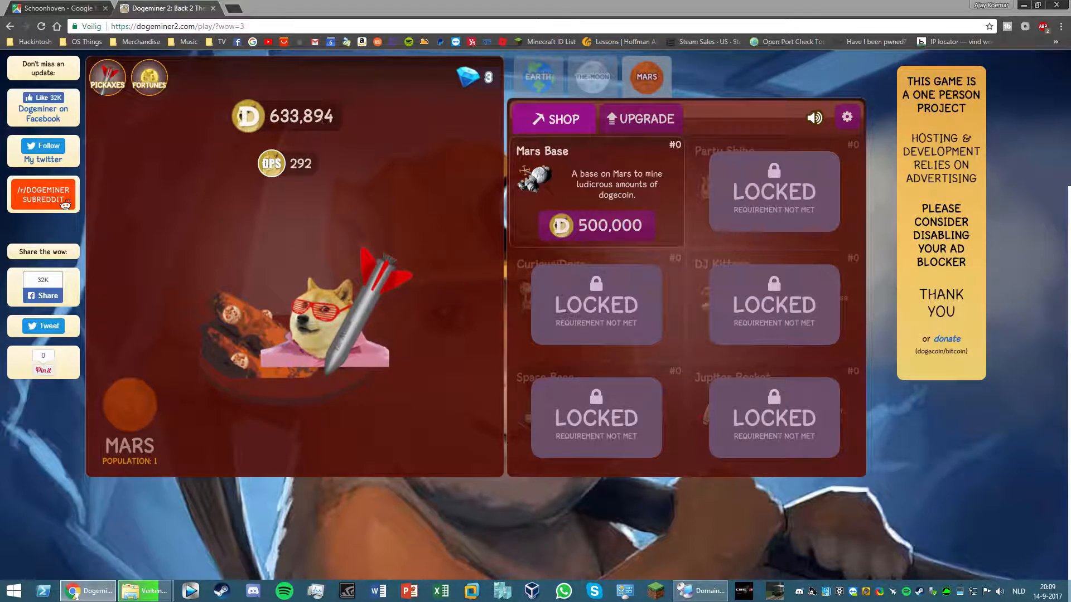
click(308, 321)
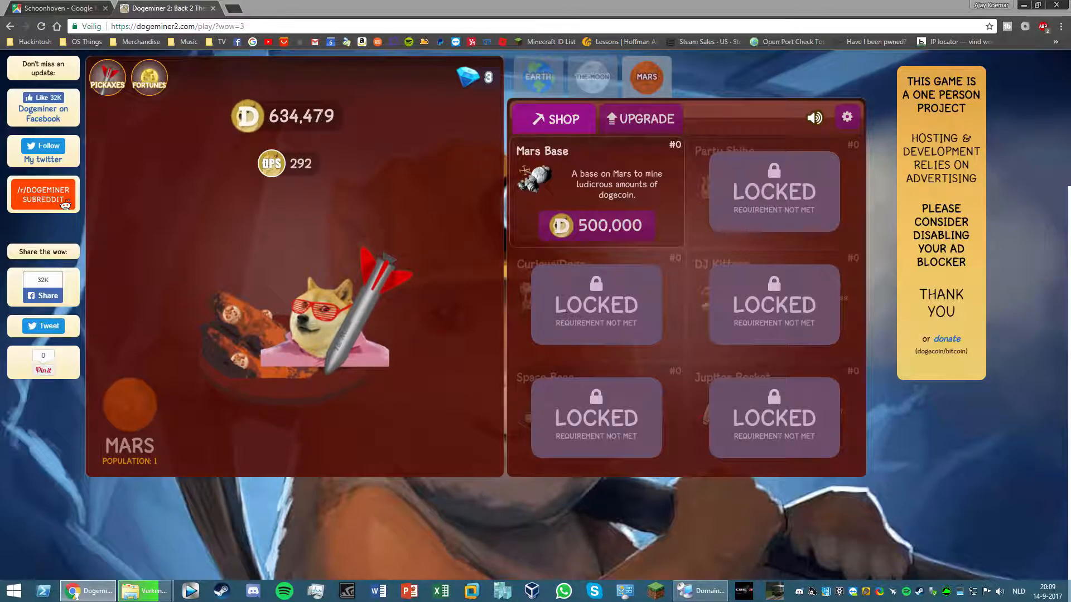
click(314, 321)
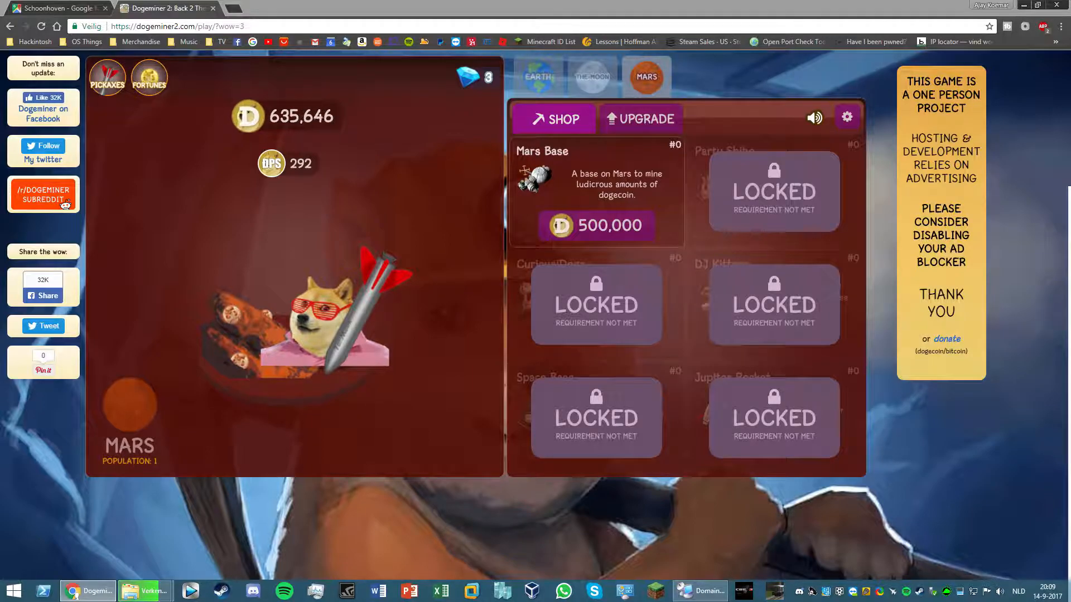
click(321, 314)
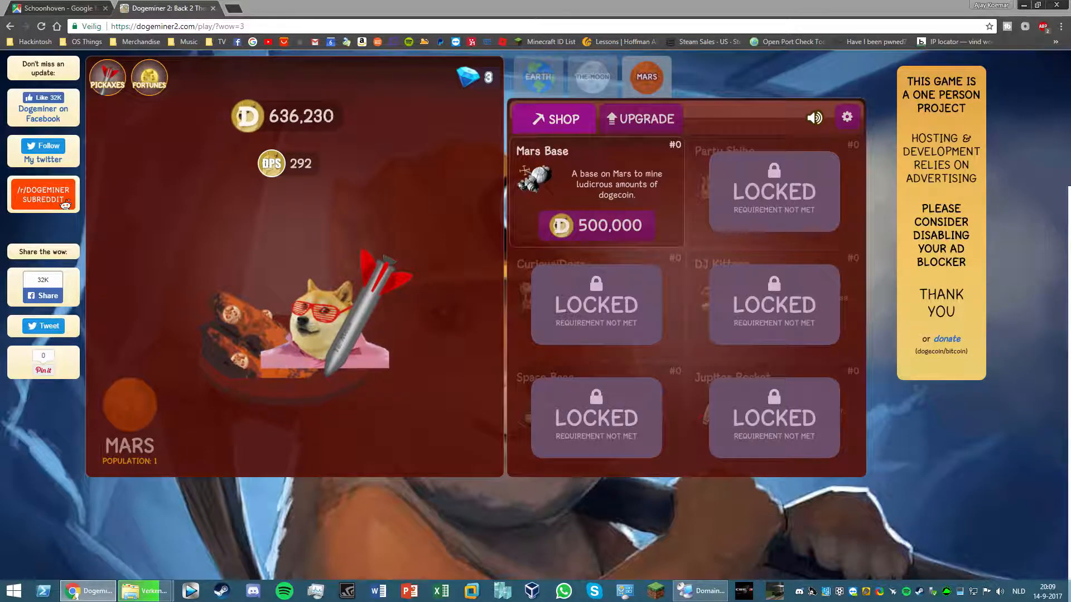
click(328, 314)
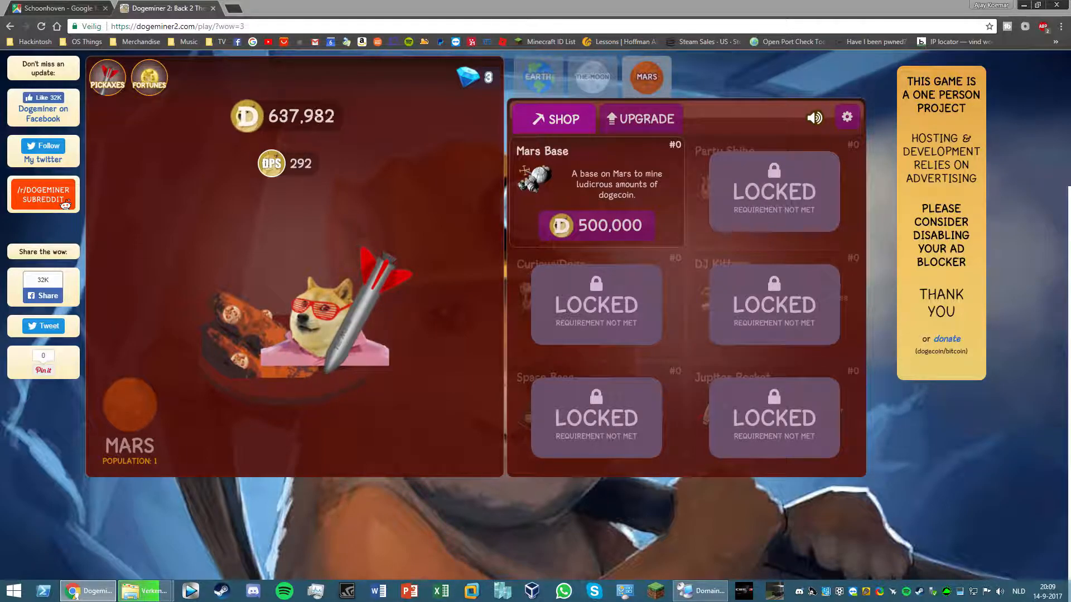
click(314, 322)
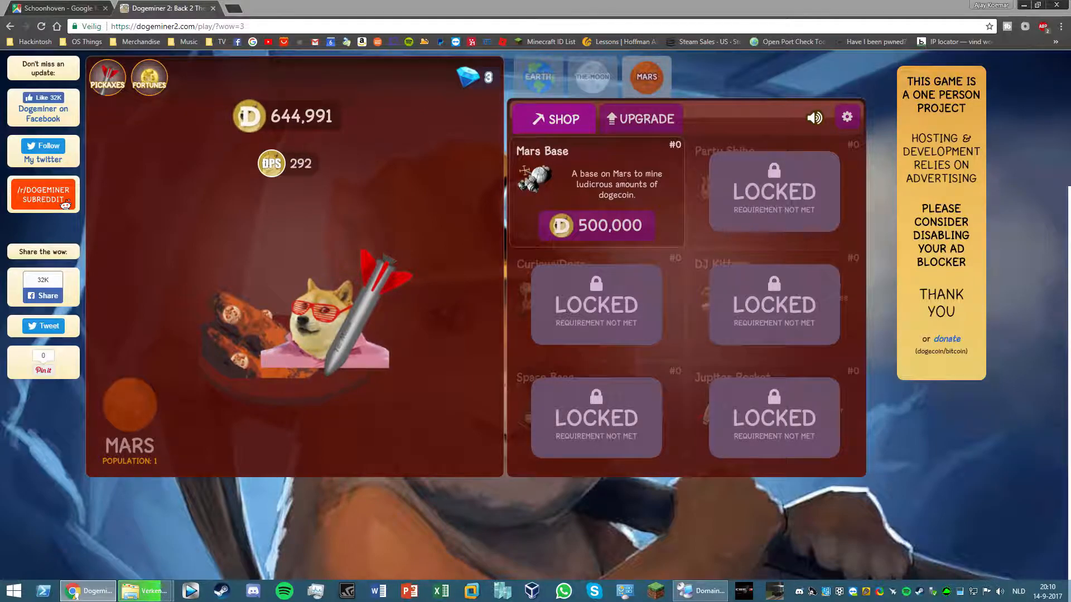
click(321, 321)
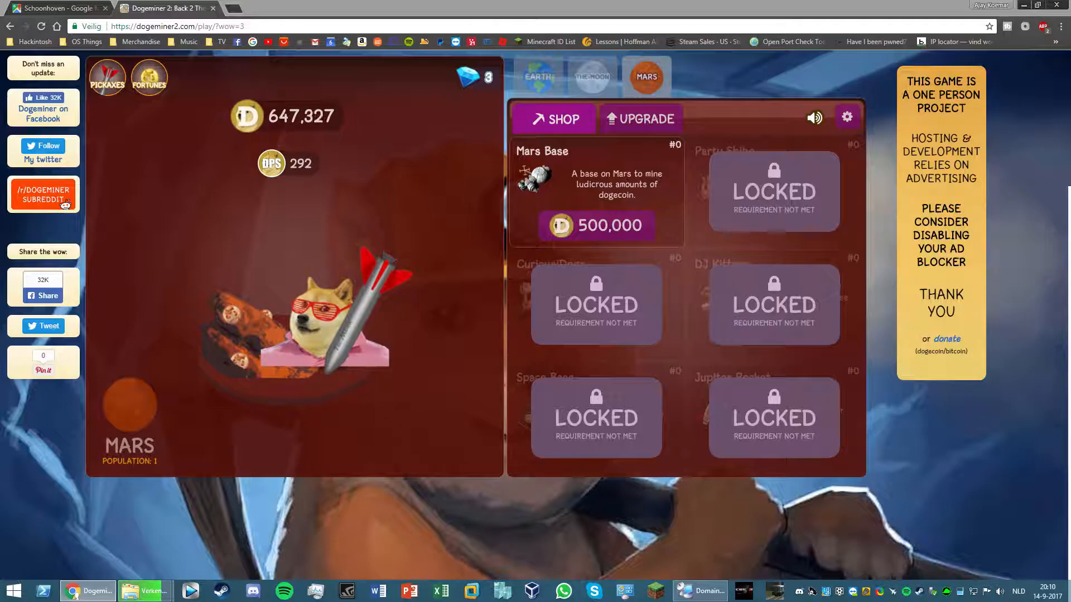
click(307, 314)
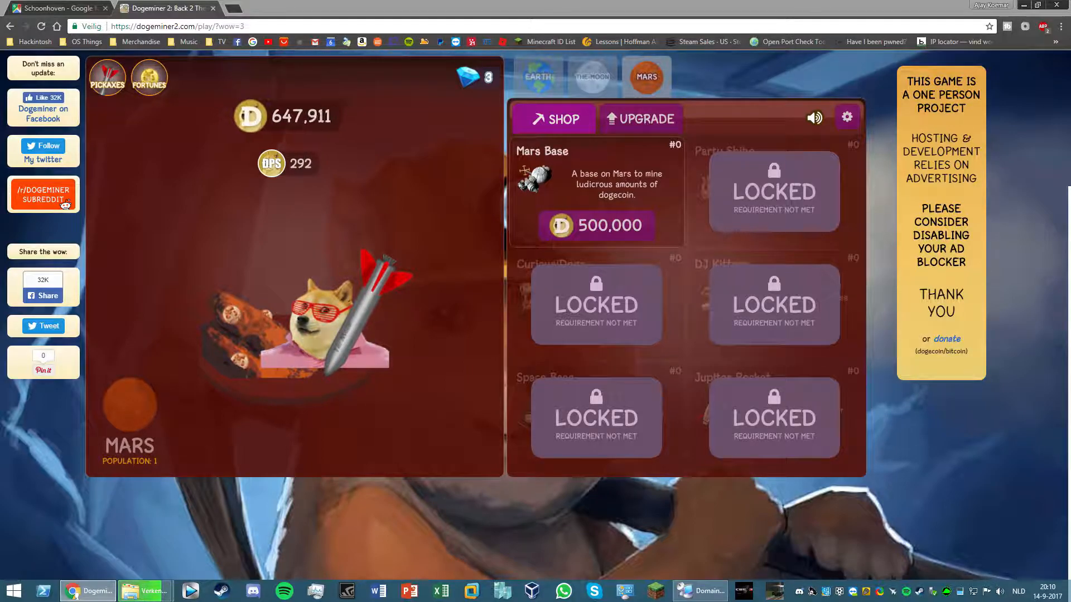
click(314, 314)
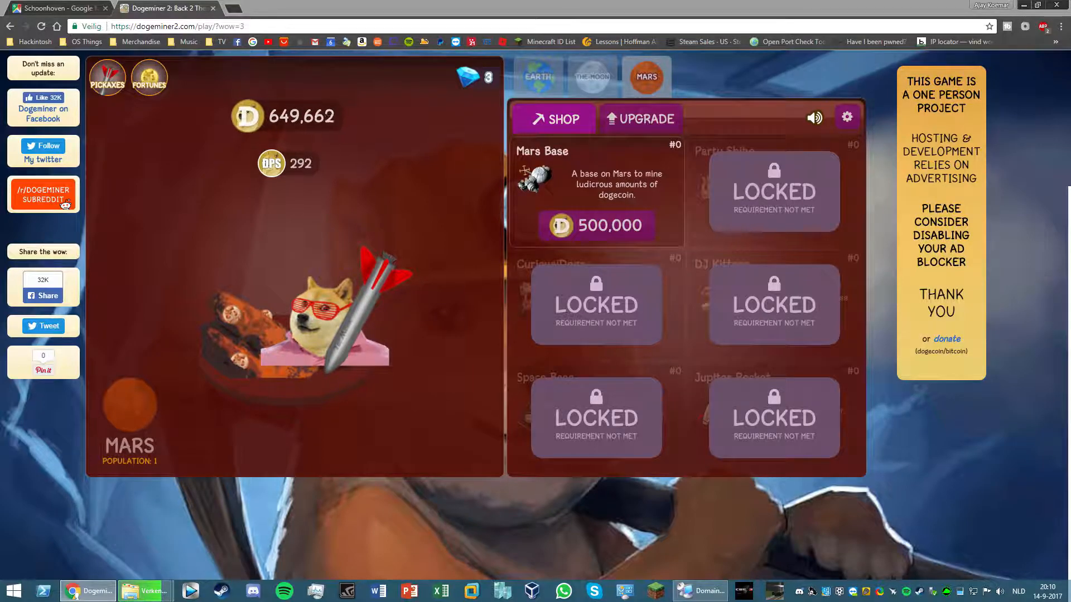
click(322, 321)
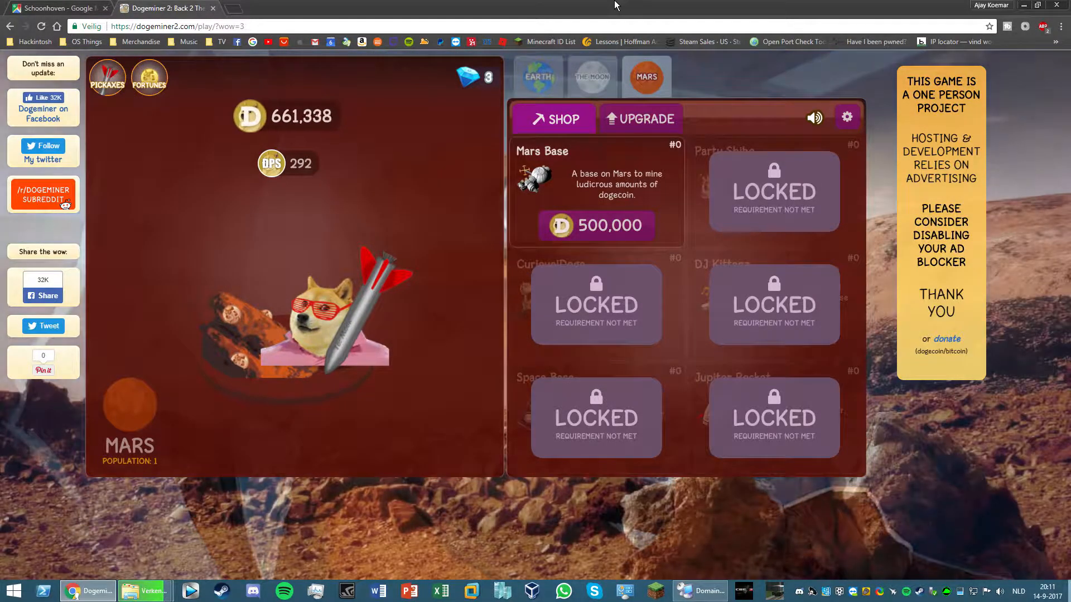
Mine the Mars rock a few more times until coins reach 701,051.
click(321, 322)
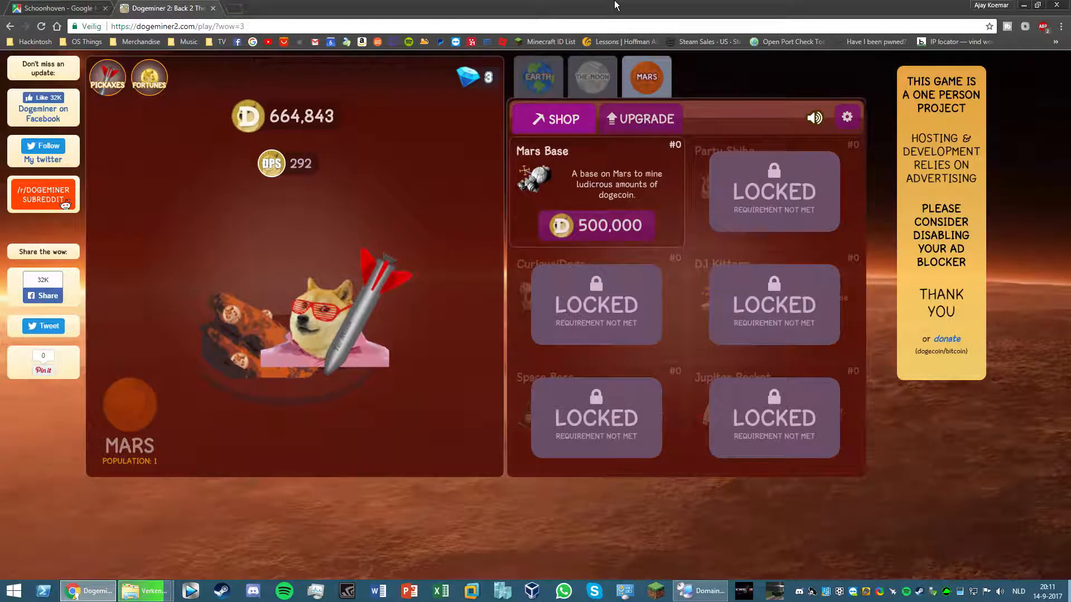
click(307, 314)
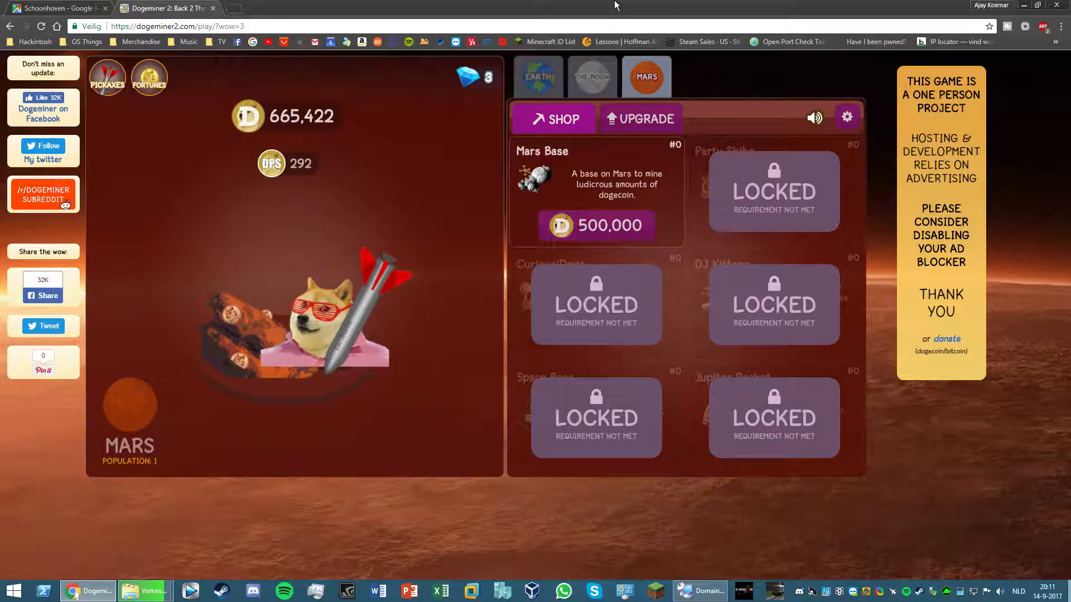
click(314, 321)
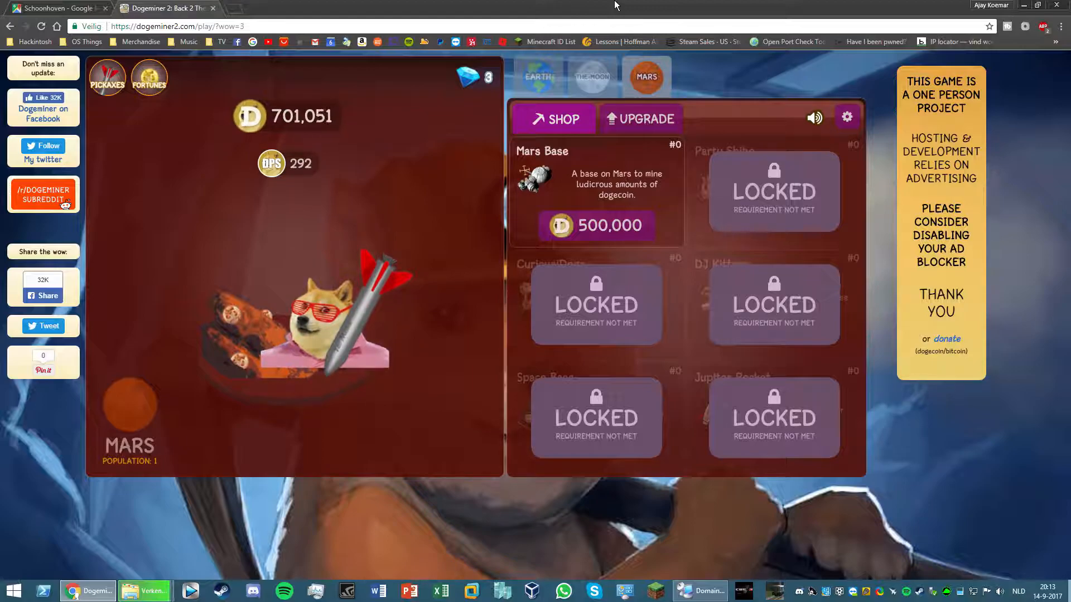
Mine the rock once more at 702,219 coins, then minimize Chrome to the desktop.
click(314, 321)
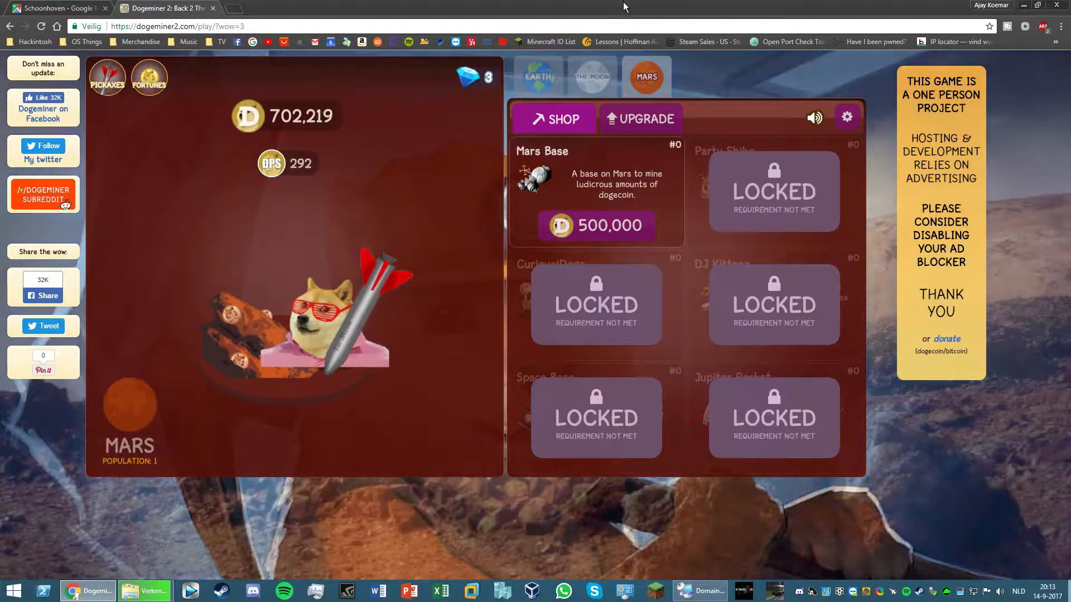
click(143, 591)
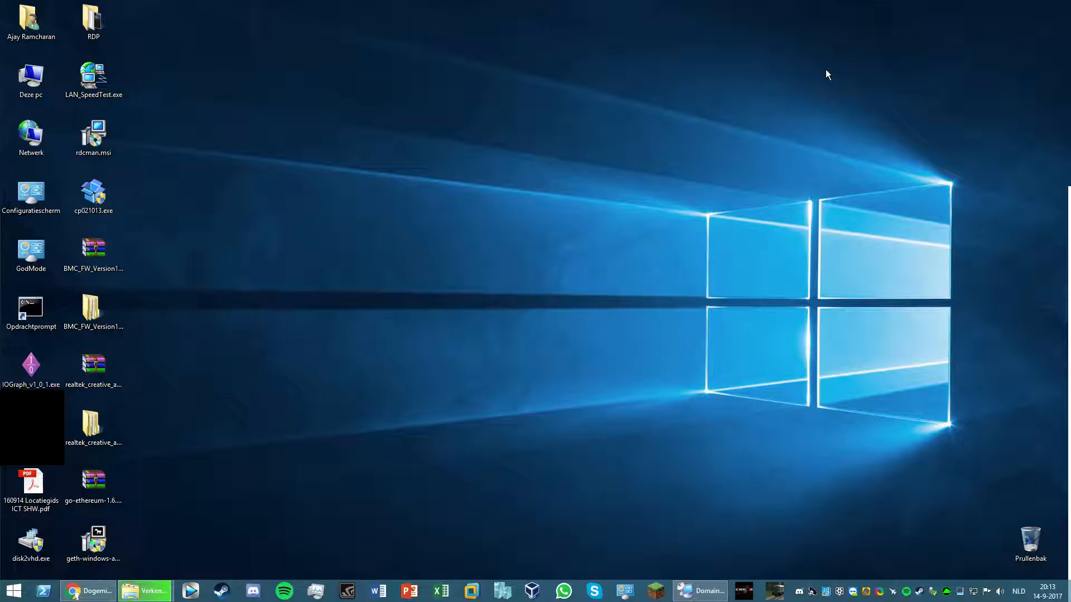
click(146, 591)
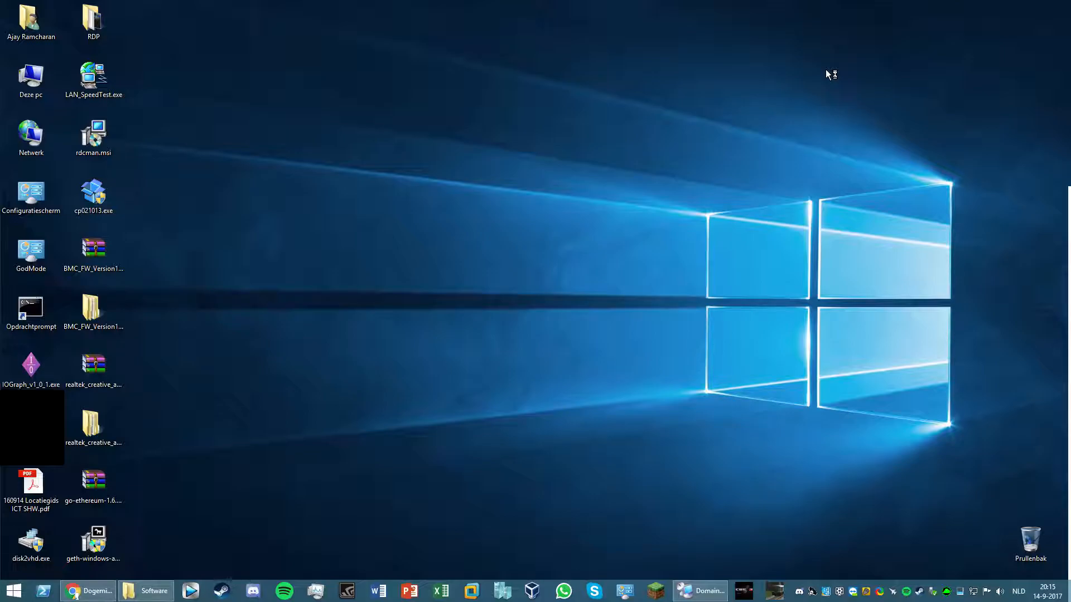
mouse_move(826, 74)
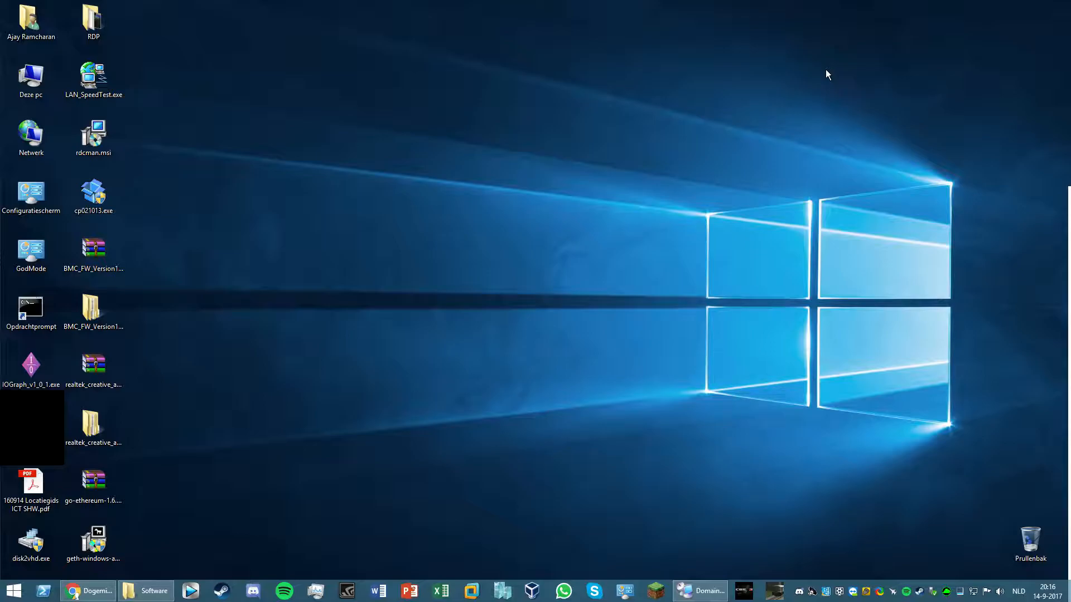
mouse_move(831, 74)
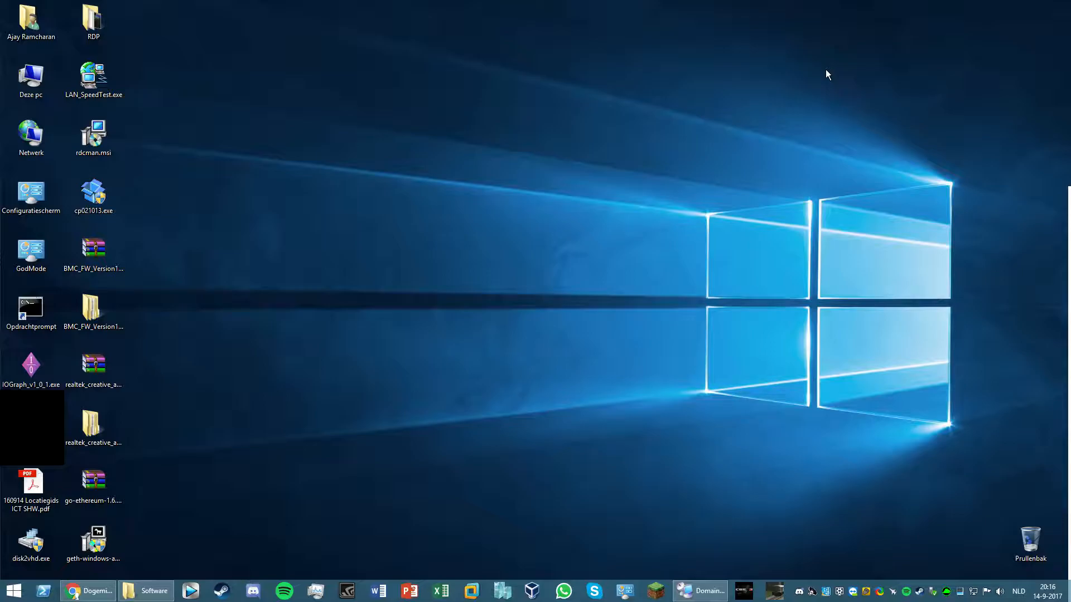
mouse_move(815, 79)
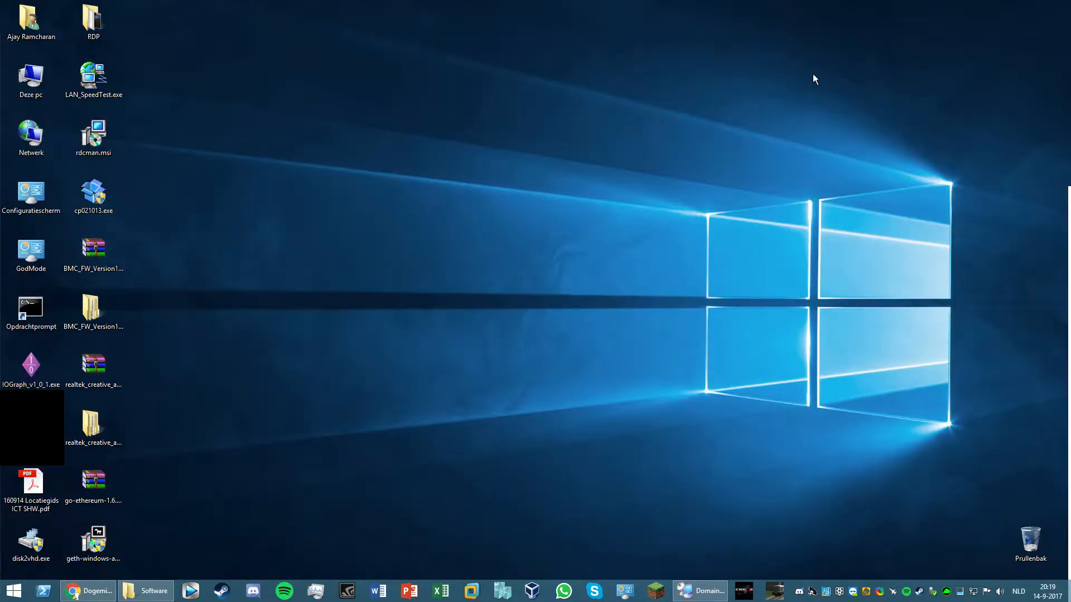
click(88, 590)
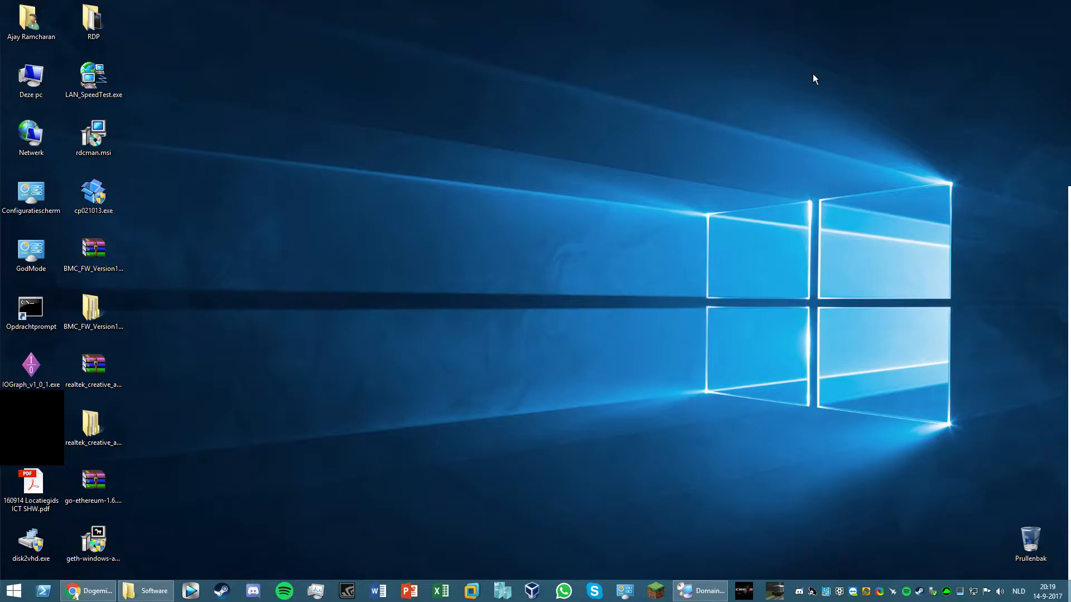
mouse_move(791, 82)
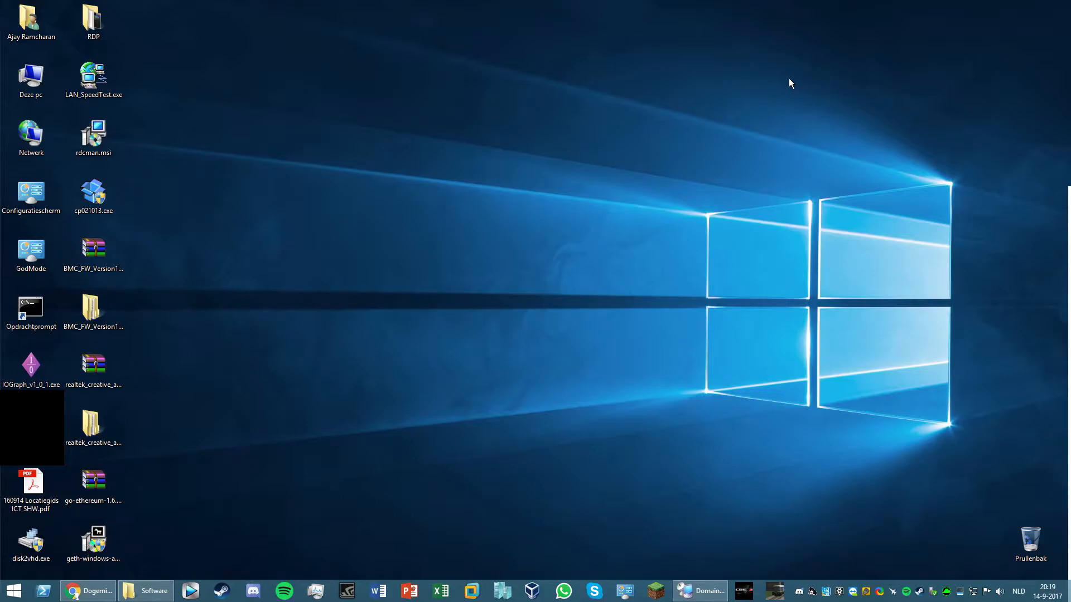
mouse_move(756, 97)
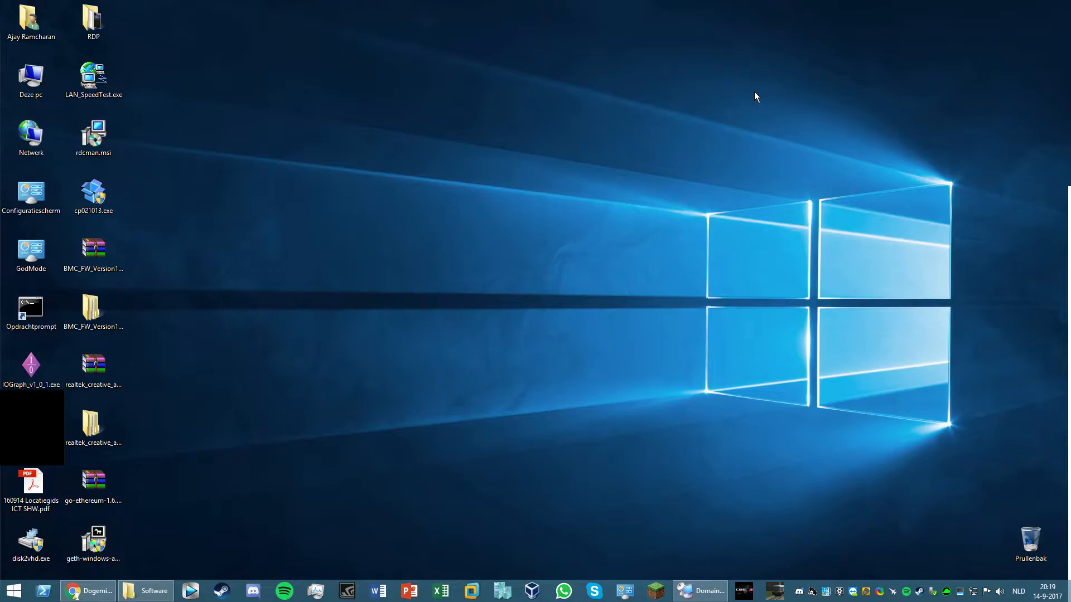